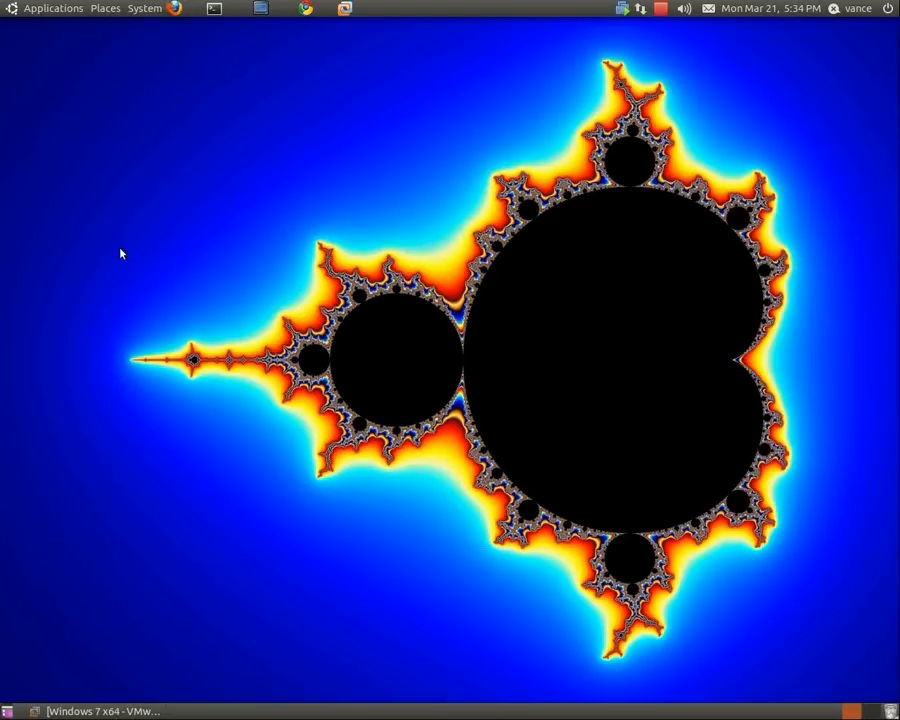
pyautogui.moveTo(121, 379)
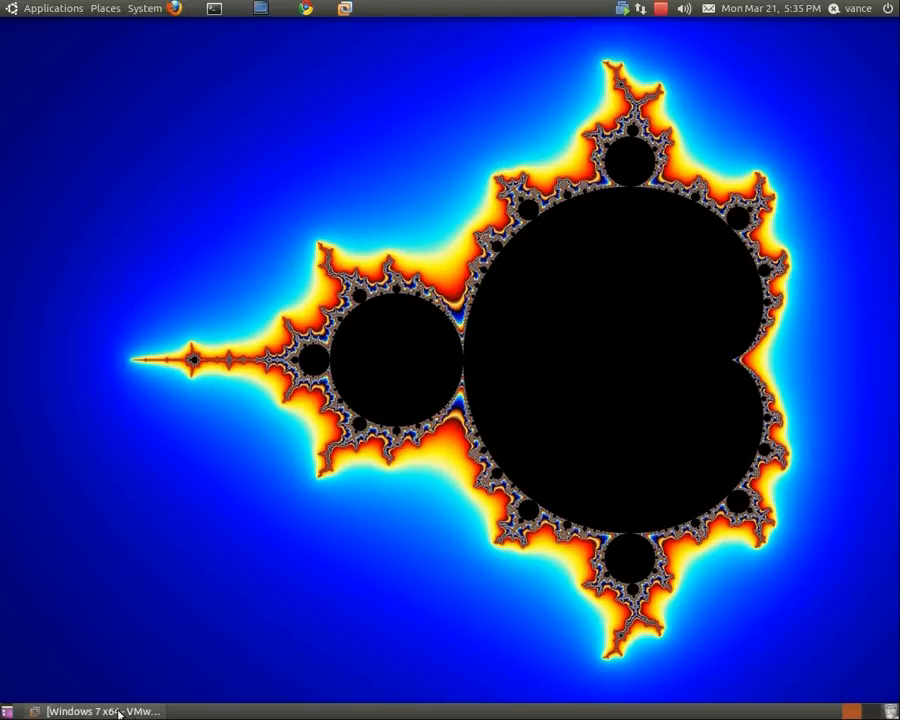
# Step: In Remote Systems, expand My Data Sets and VMORRIS.COBOL.SOURCE, then select LAB04.cbl
pyautogui.click(100, 711)
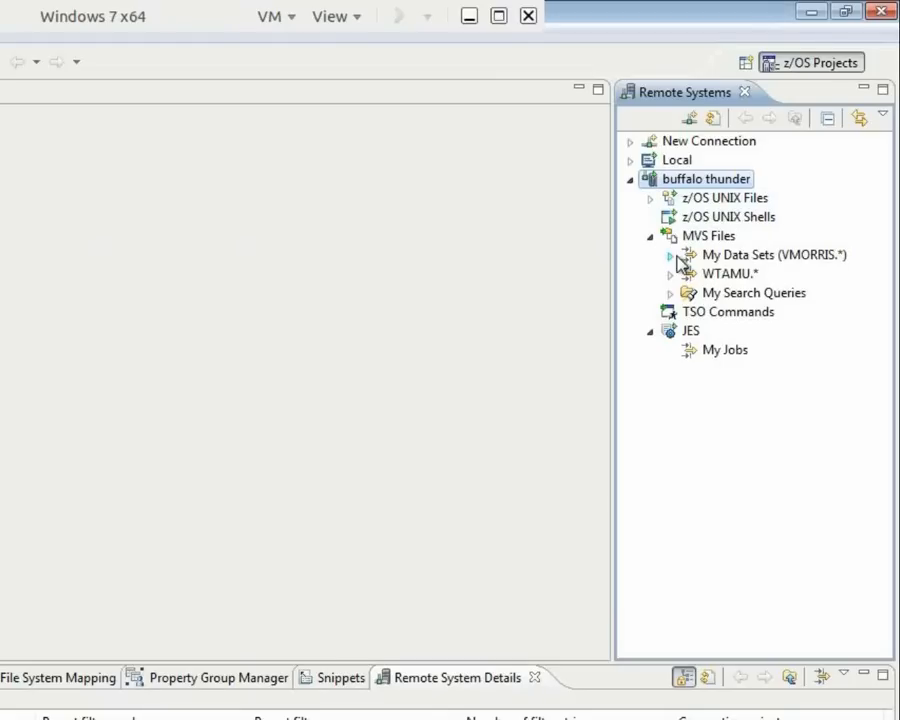
pyautogui.click(671, 254)
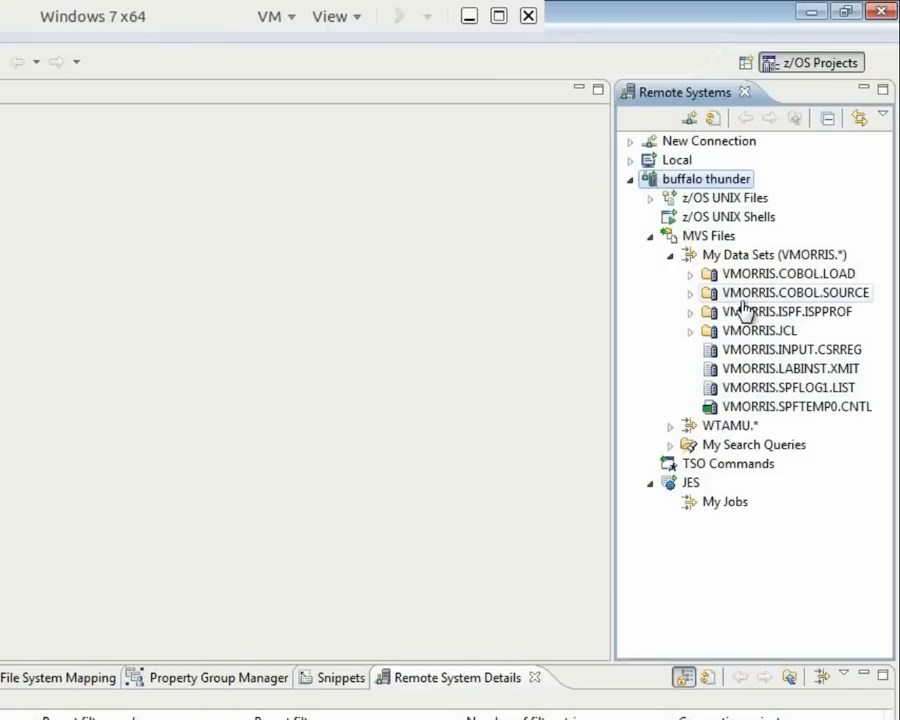
pyautogui.click(691, 292)
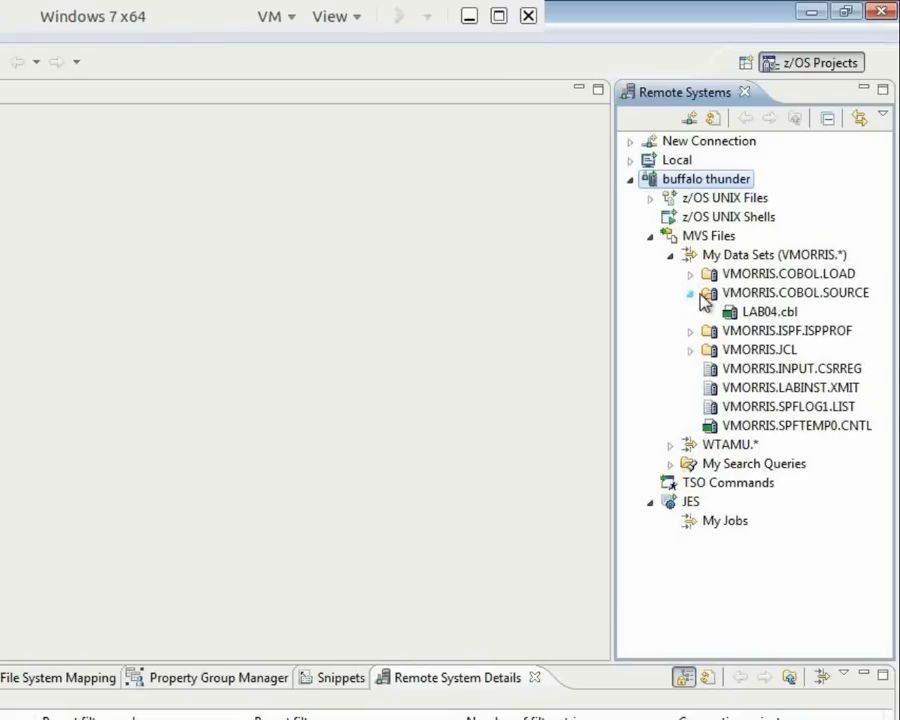
pyautogui.click(770, 312)
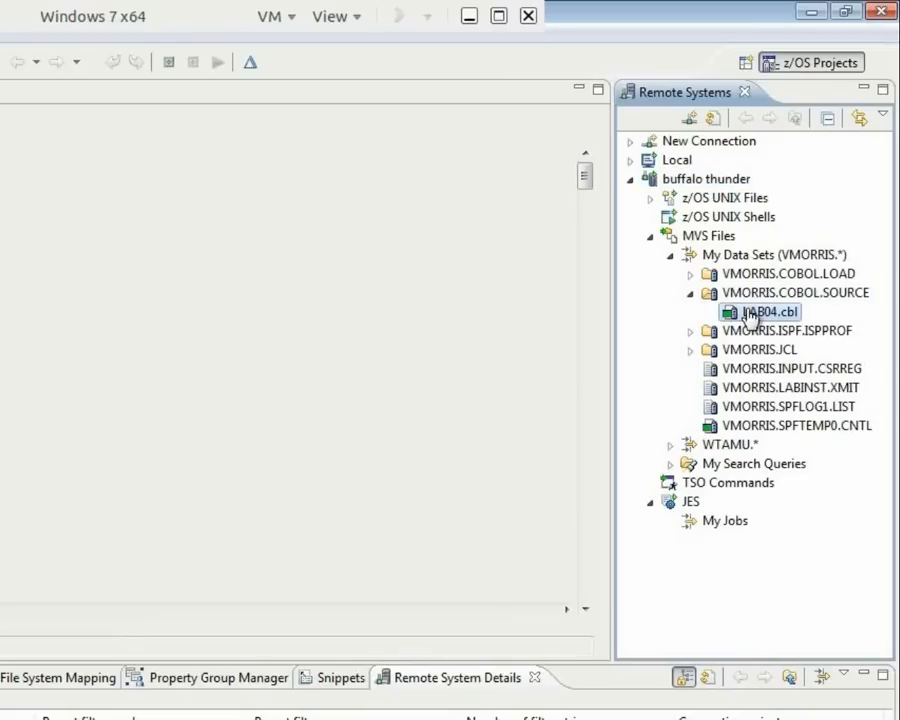
# Step: Open LAB04.cbl in the COBOL editor and scroll through its source down to the data division
pyautogui.doubleClick(768, 312)
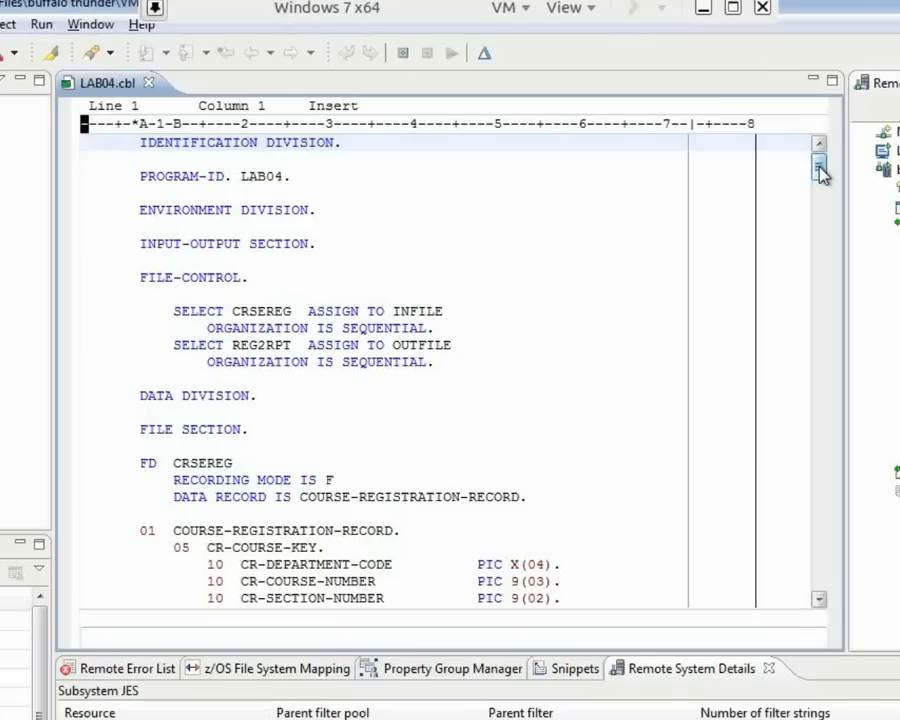
pyautogui.moveTo(820, 172)
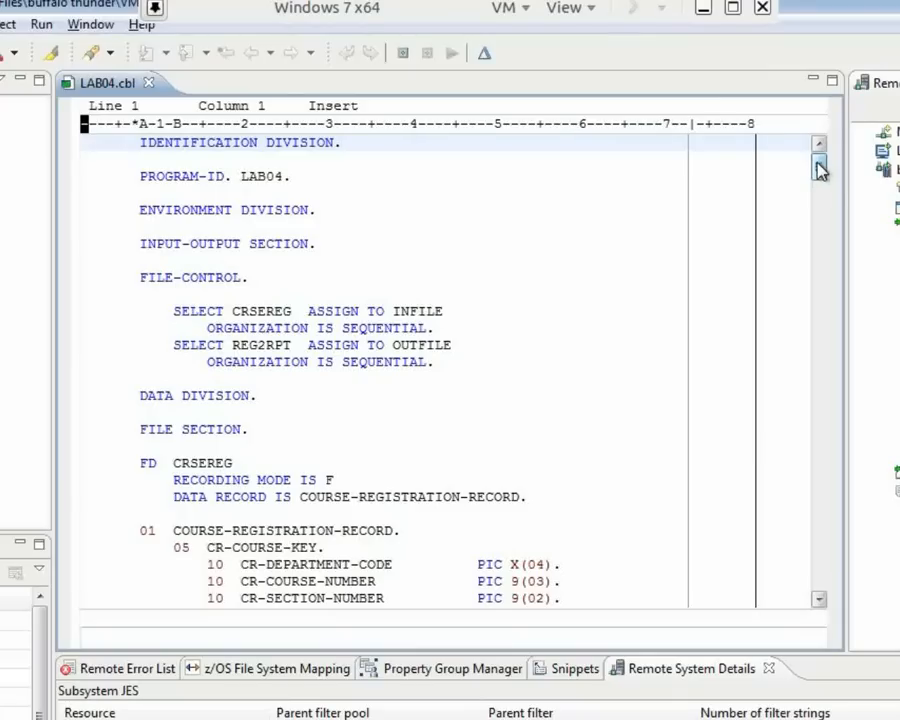
pyautogui.scroll(-3)
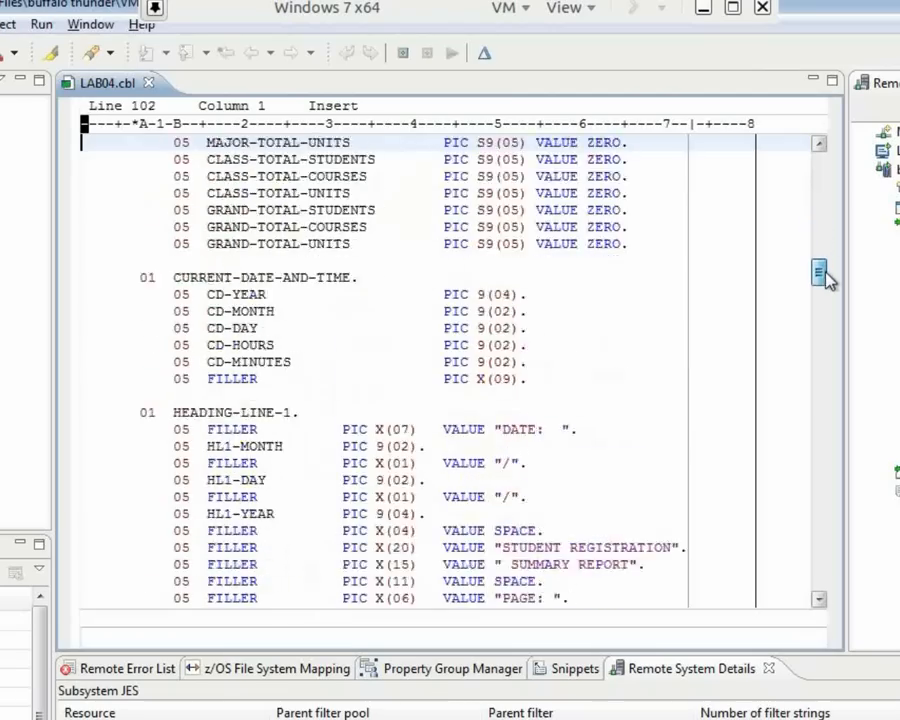
pyautogui.scroll(-3)
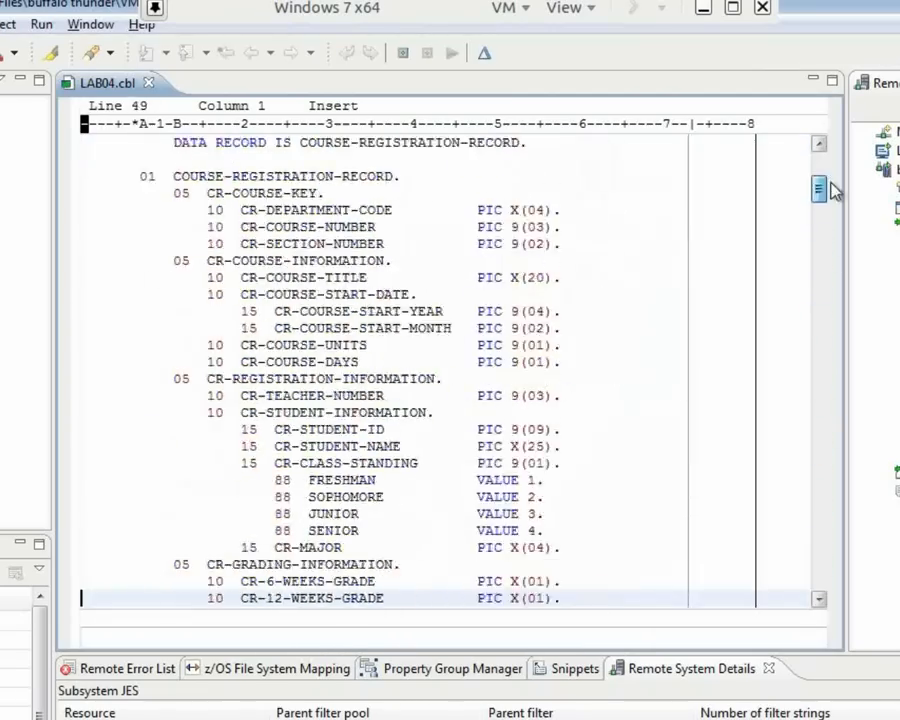
pyautogui.scroll(3)
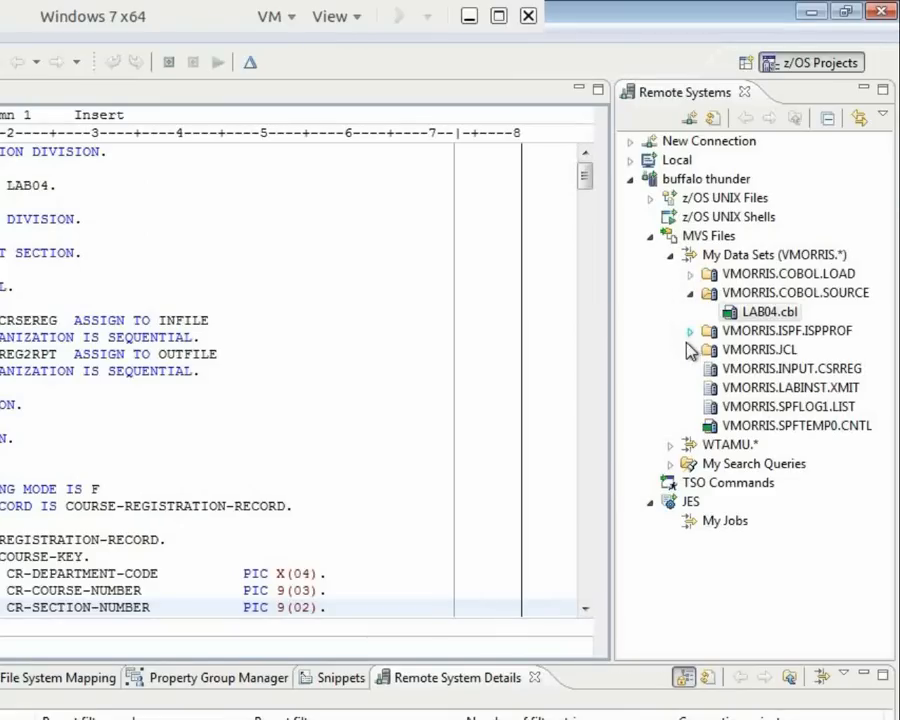
pyautogui.click(690, 349)
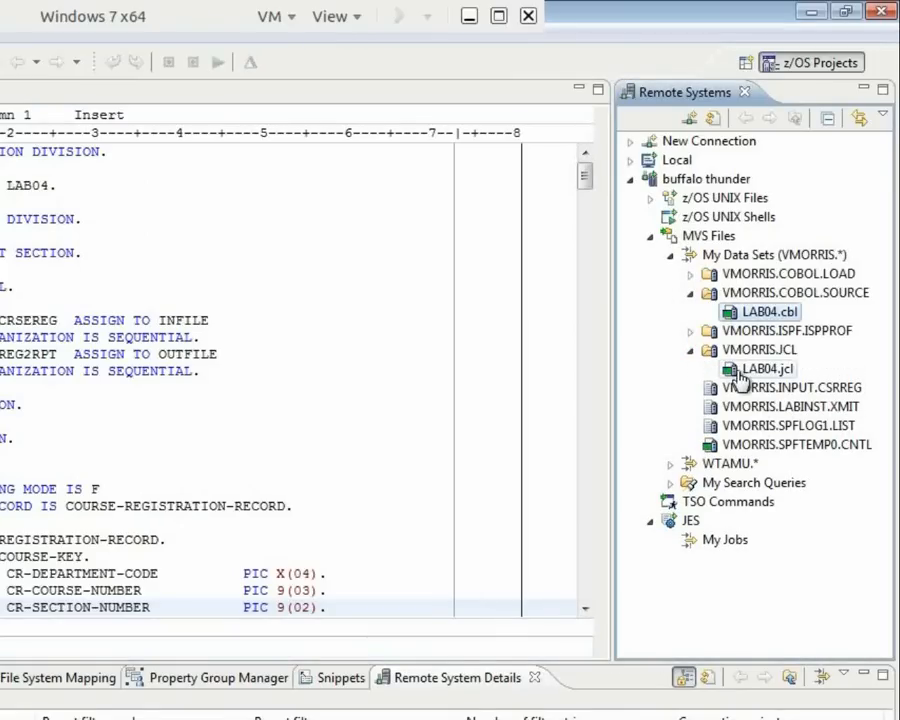
pyautogui.click(769, 368)
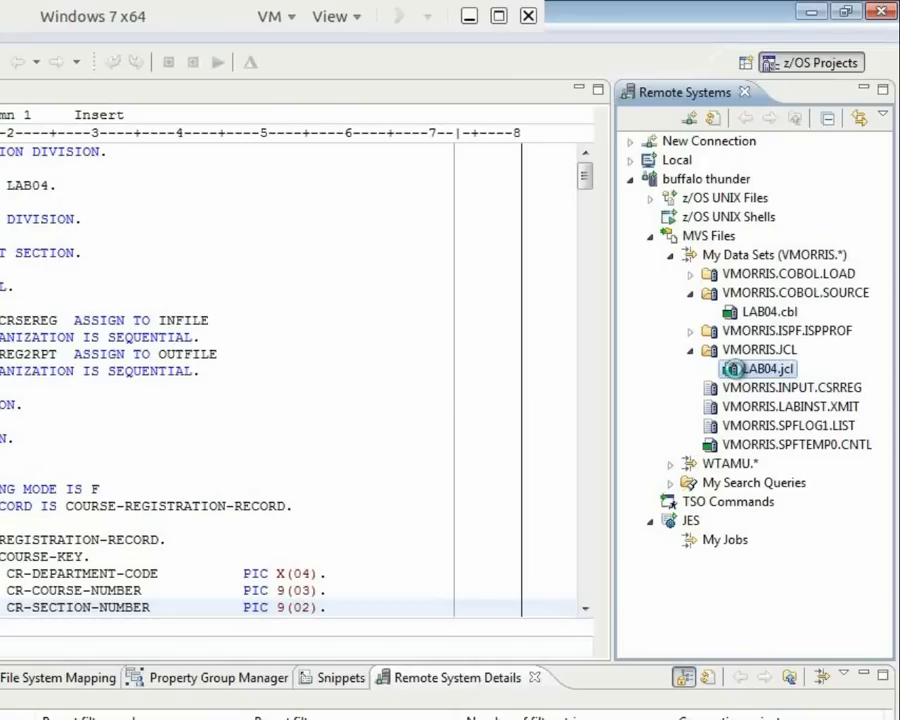
pyautogui.doubleClick(772, 368)
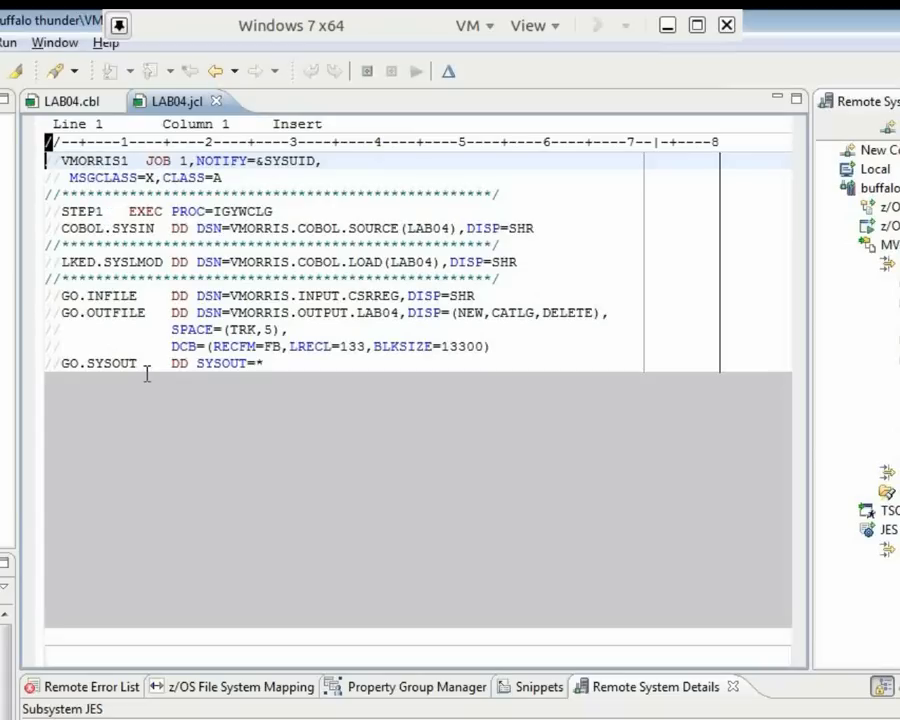
pyautogui.click(72, 160)
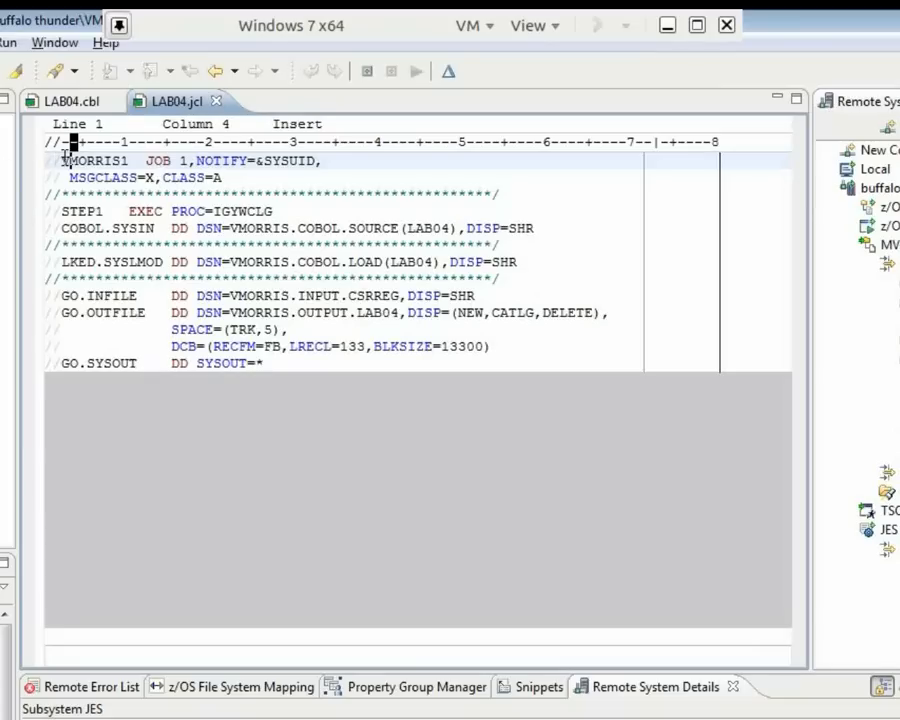
pyautogui.doubleClick(94, 160)
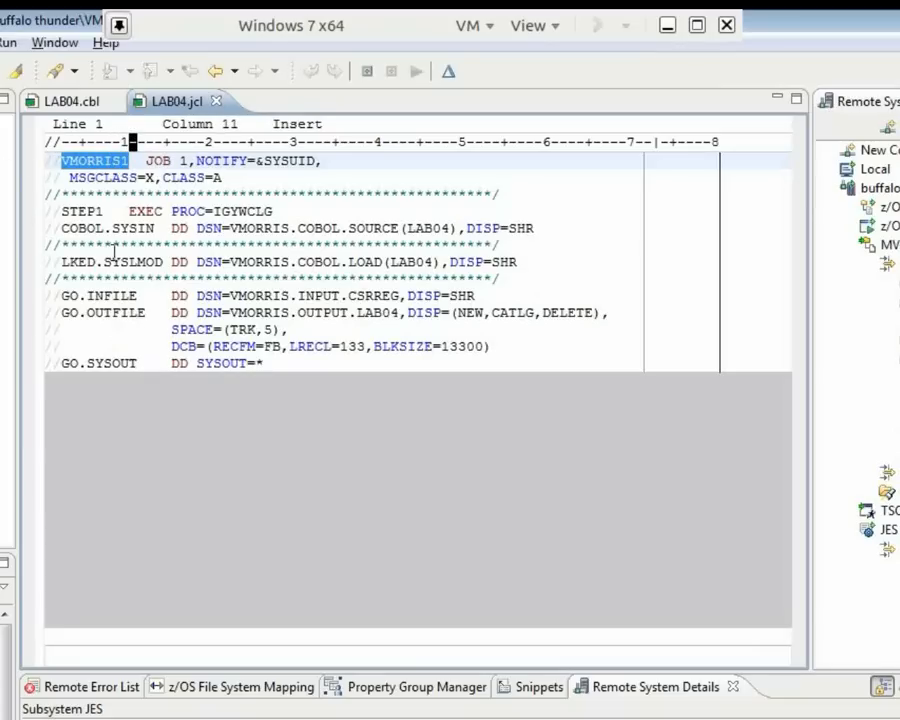
pyautogui.click(103, 228)
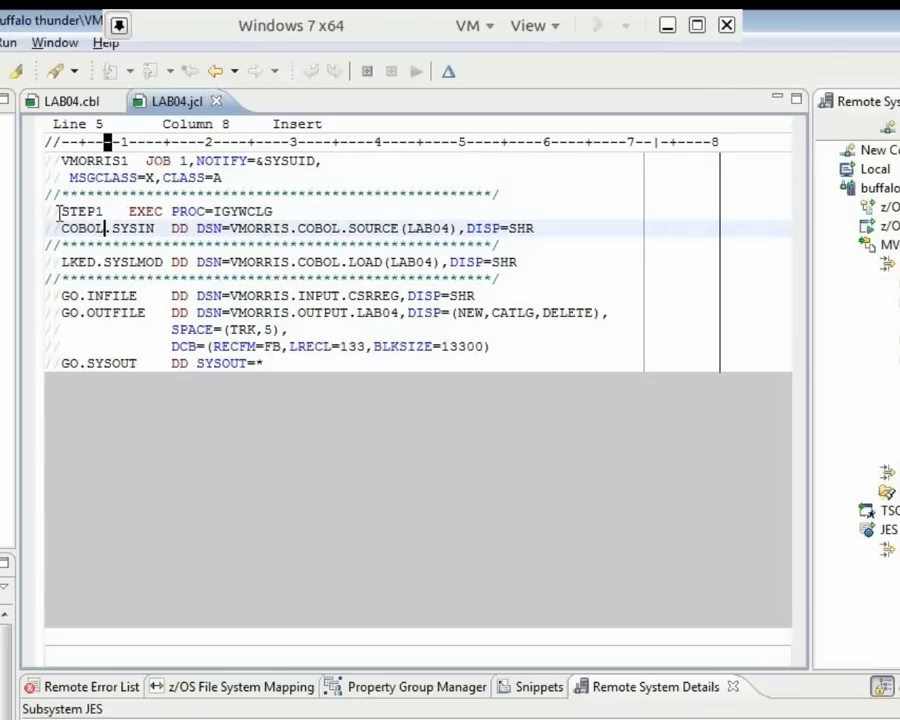
pyautogui.moveTo(58, 211); pyautogui.dragTo(545, 228)
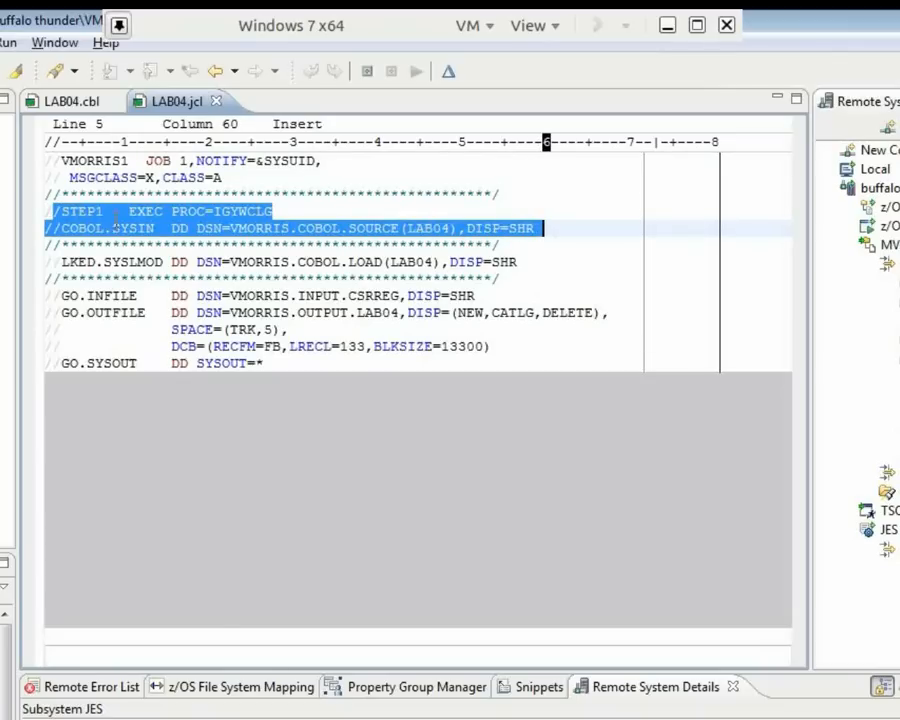
pyautogui.click(224, 211)
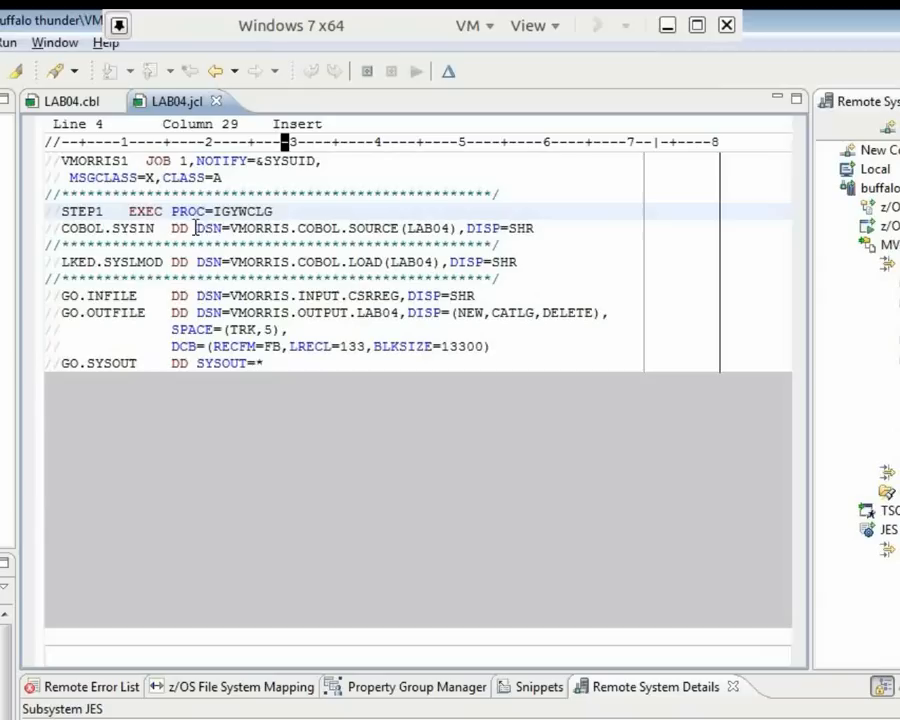
pyautogui.moveTo(390, 228)
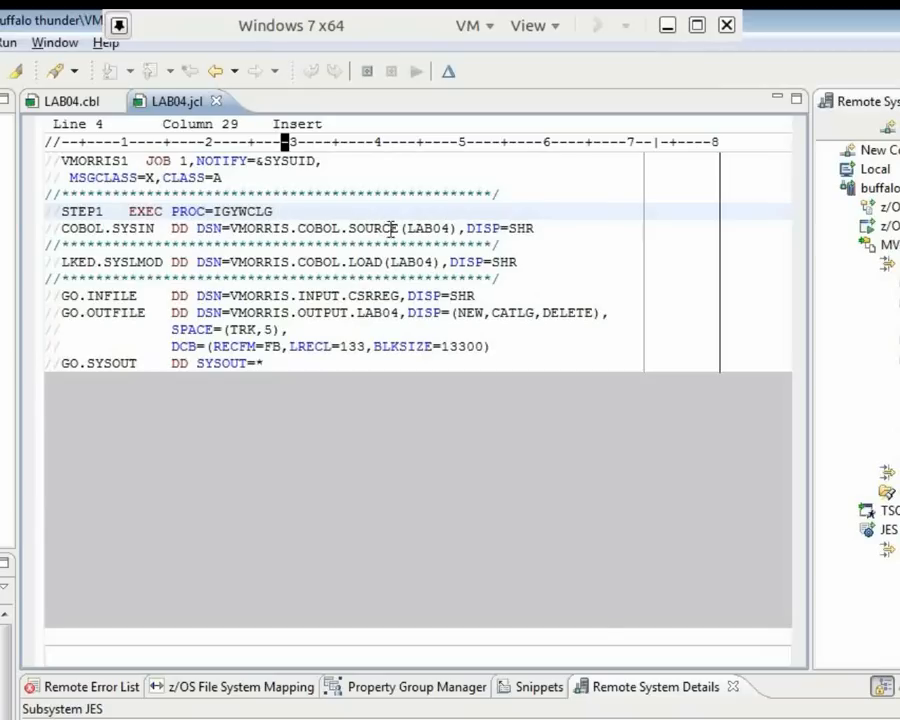
pyautogui.click(282, 211)
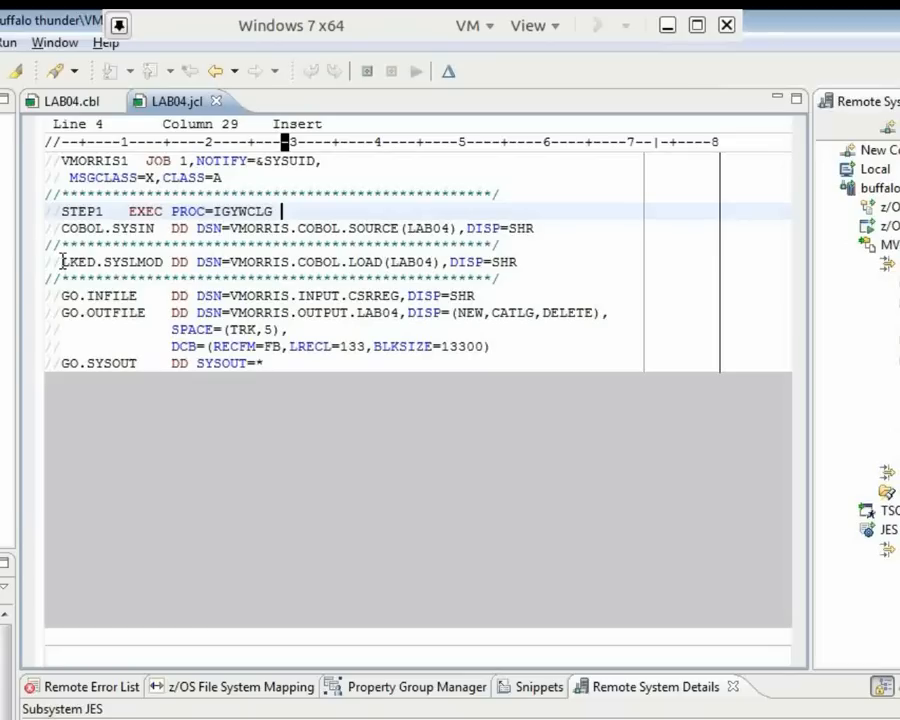
pyautogui.moveTo(232, 268)
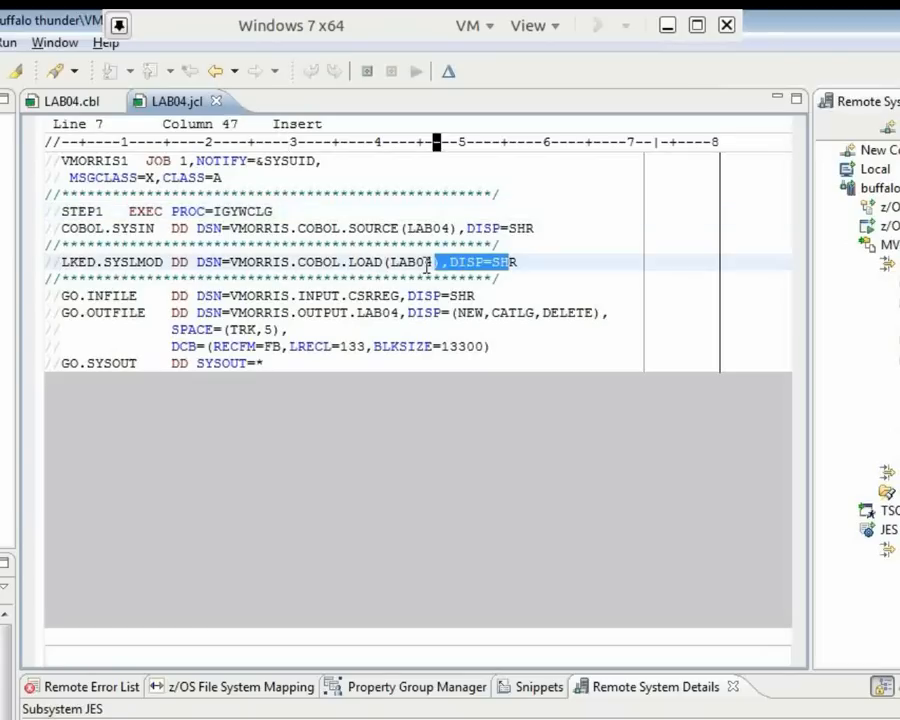
pyautogui.click(365, 262)
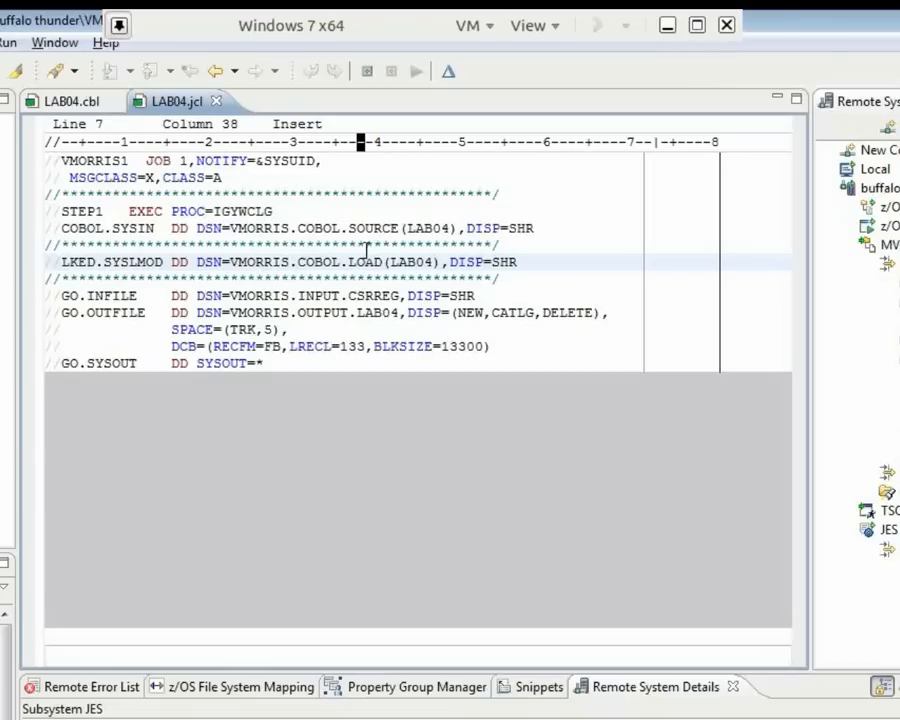
pyautogui.moveTo(740, 268)
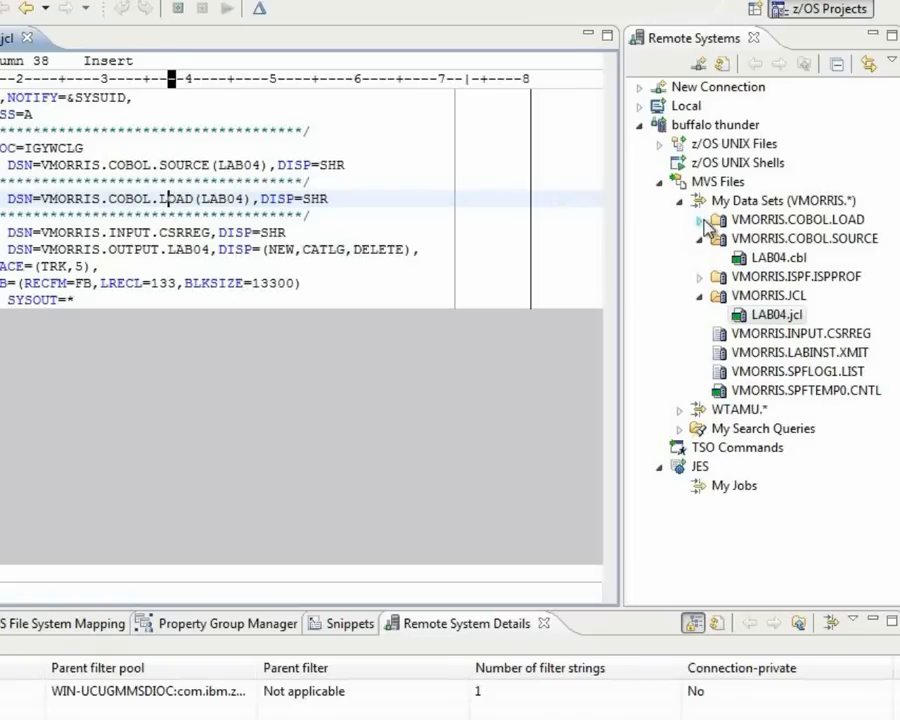
# Step: Review the JCL's GO step file lines, then switch to the LAB04.cbl source tab
pyautogui.click(699, 219)
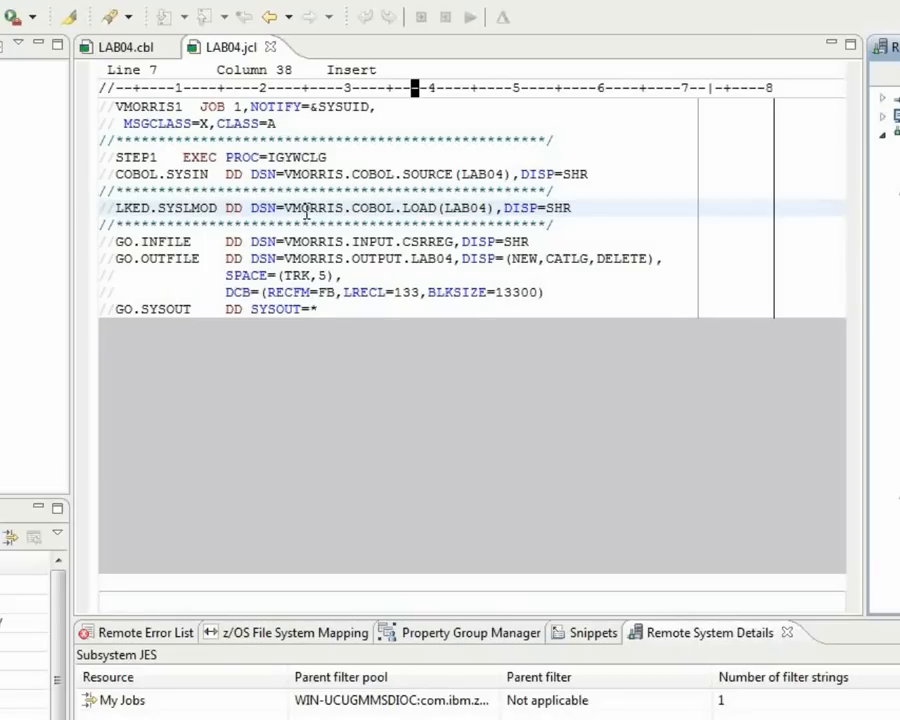
pyautogui.moveTo(195, 208)
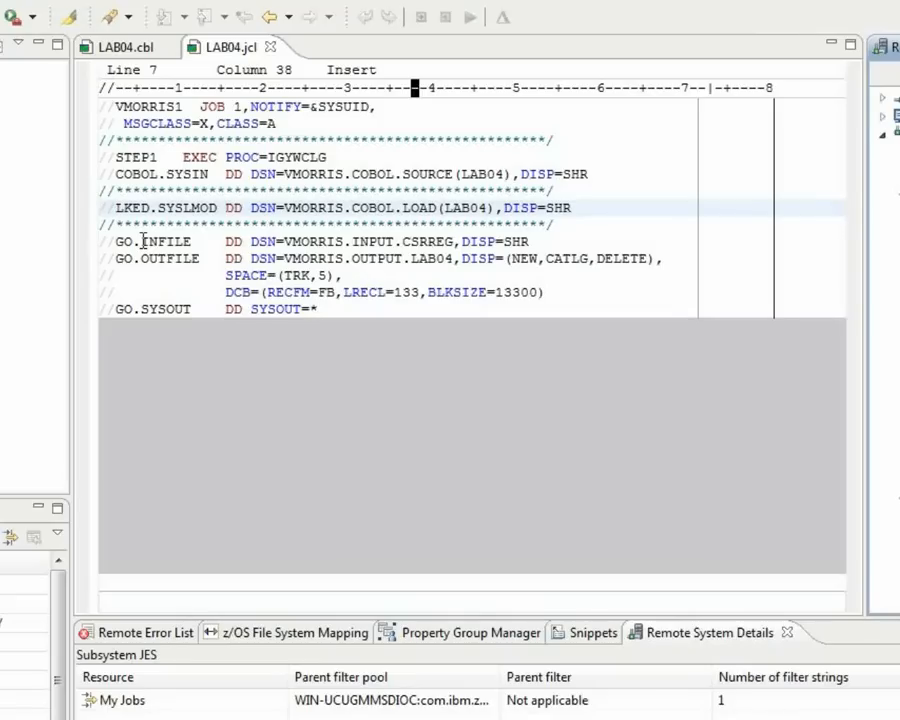
pyautogui.click(118, 47)
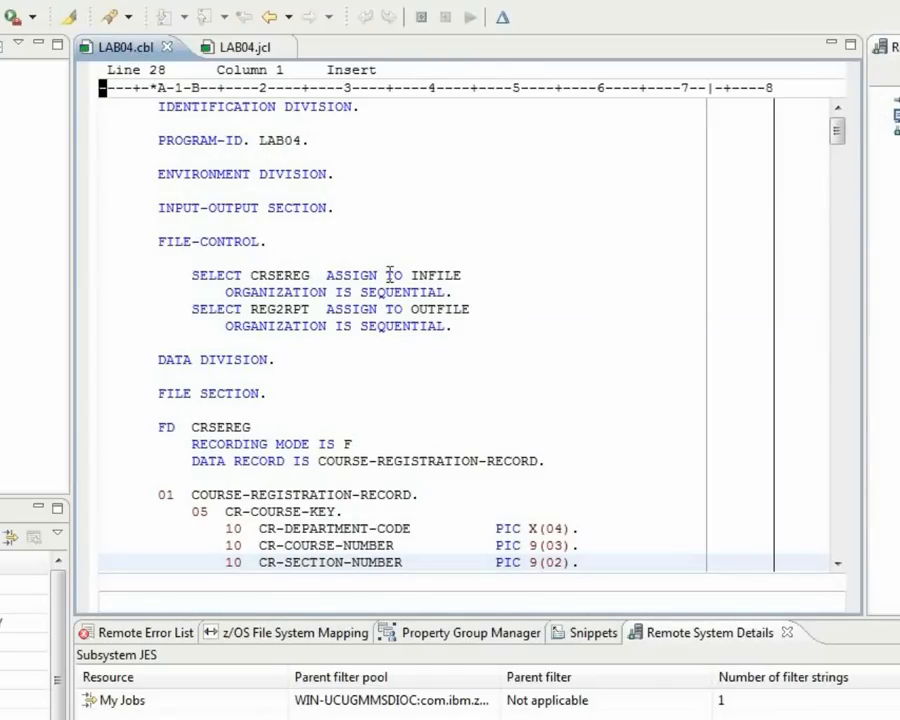
# Step: Match the program's ASSIGN clauses to the GO.INFILE and GO.OUTFILE statements in LAB04.jcl
pyautogui.doubleClick(390, 274)
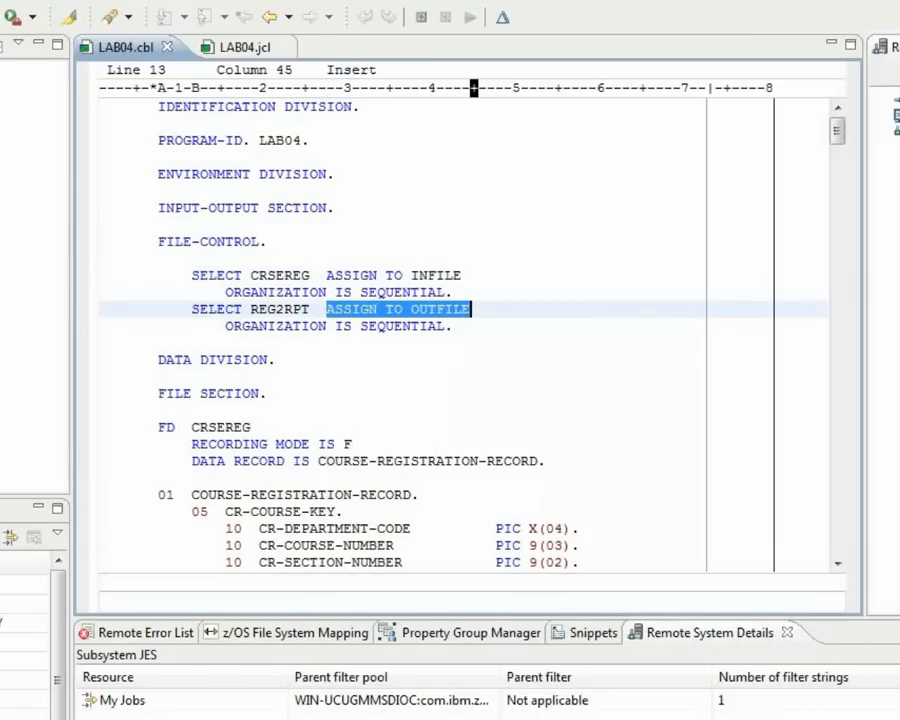
pyautogui.click(240, 47)
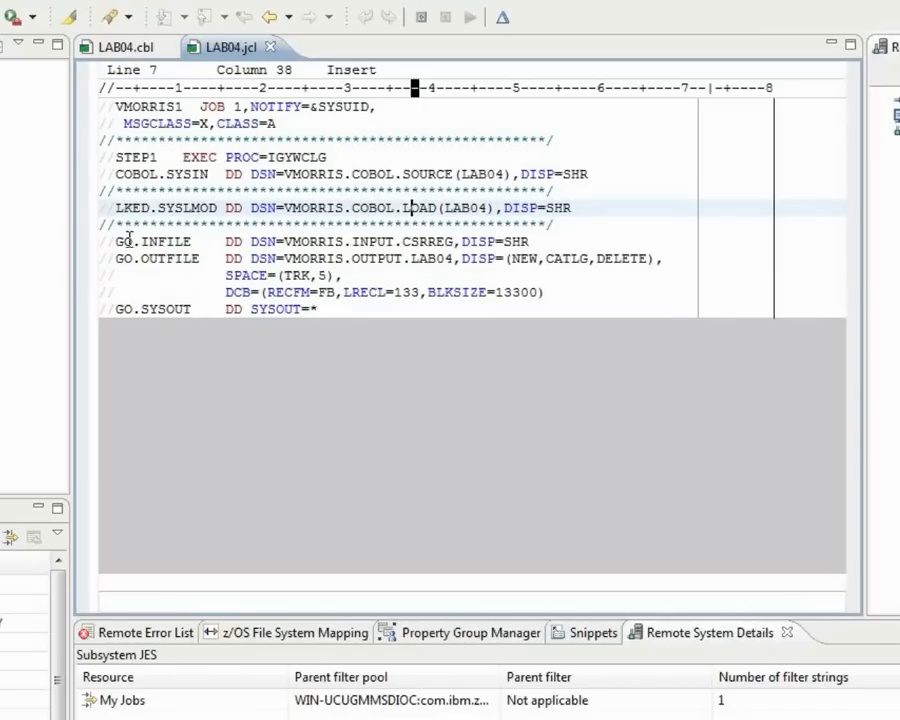
pyautogui.click(178, 258)
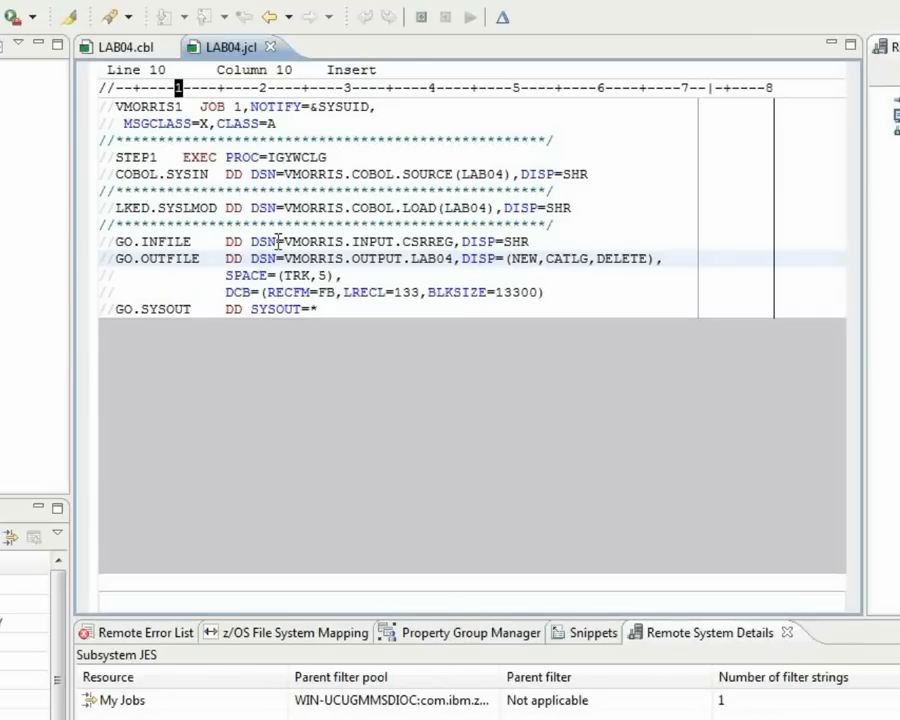
pyautogui.click(175, 258)
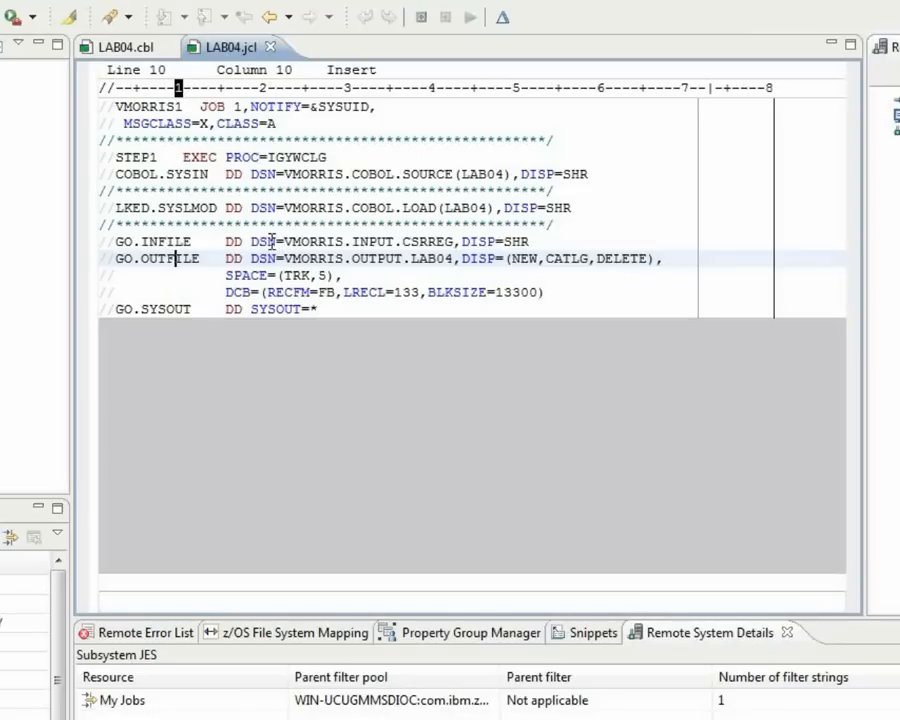
pyautogui.doubleClick(360, 241)
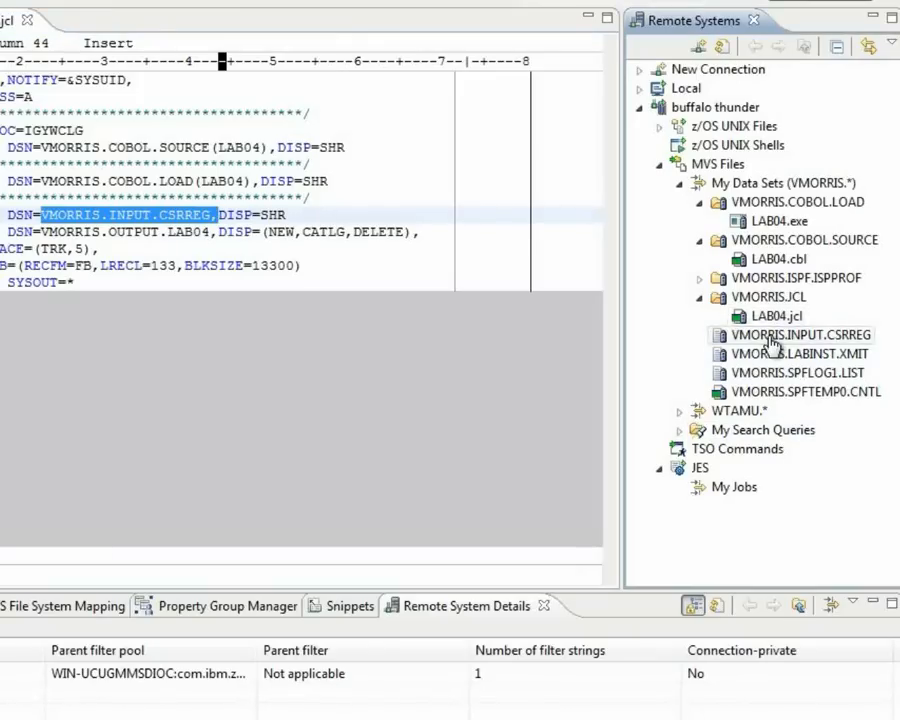
# Step: Open VMORRIS.INPUT.CSRREG, browse its student course records, then return to LAB04.jcl
pyautogui.click(798, 335)
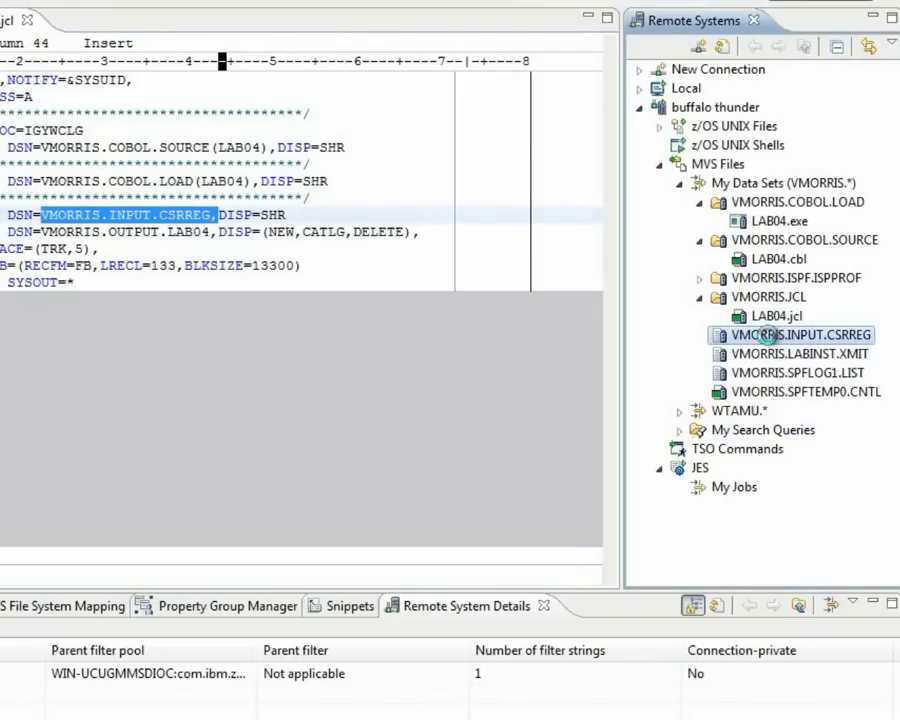
pyautogui.doubleClick(800, 335)
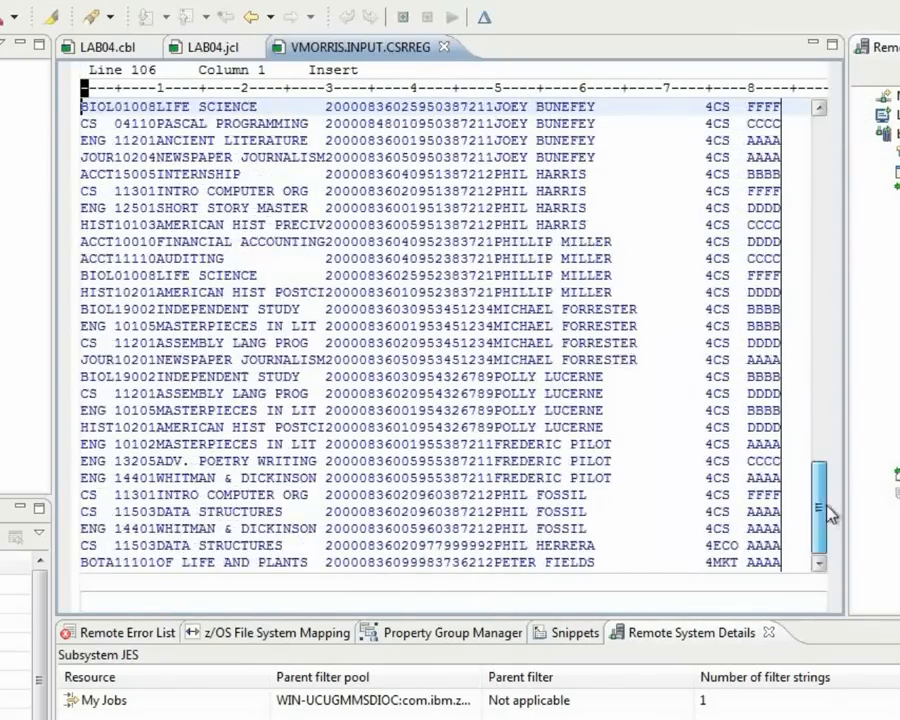
pyautogui.scroll(3)
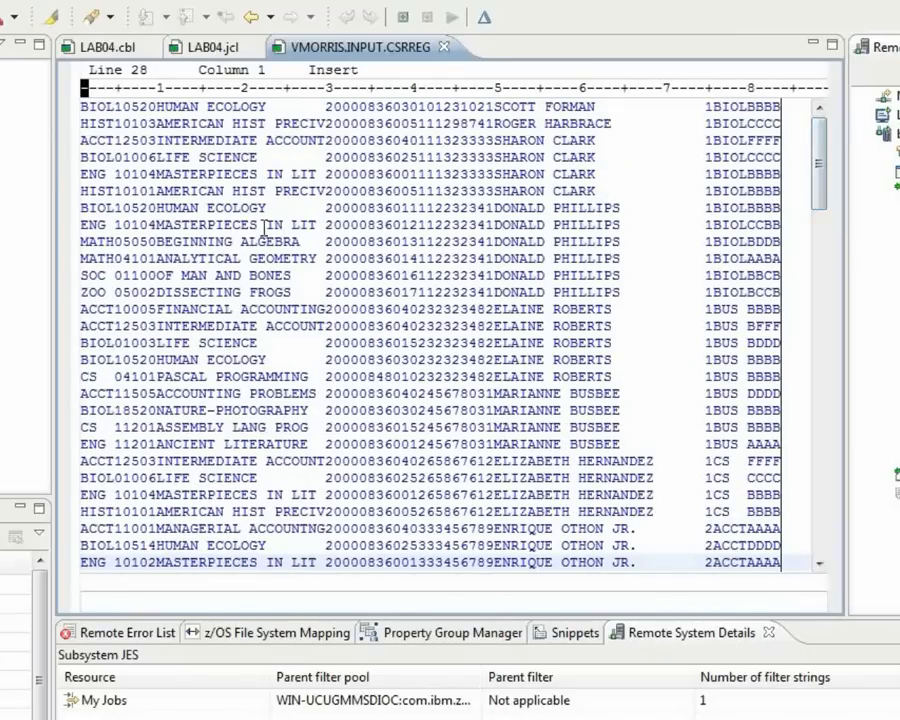
pyautogui.moveTo(210, 46)
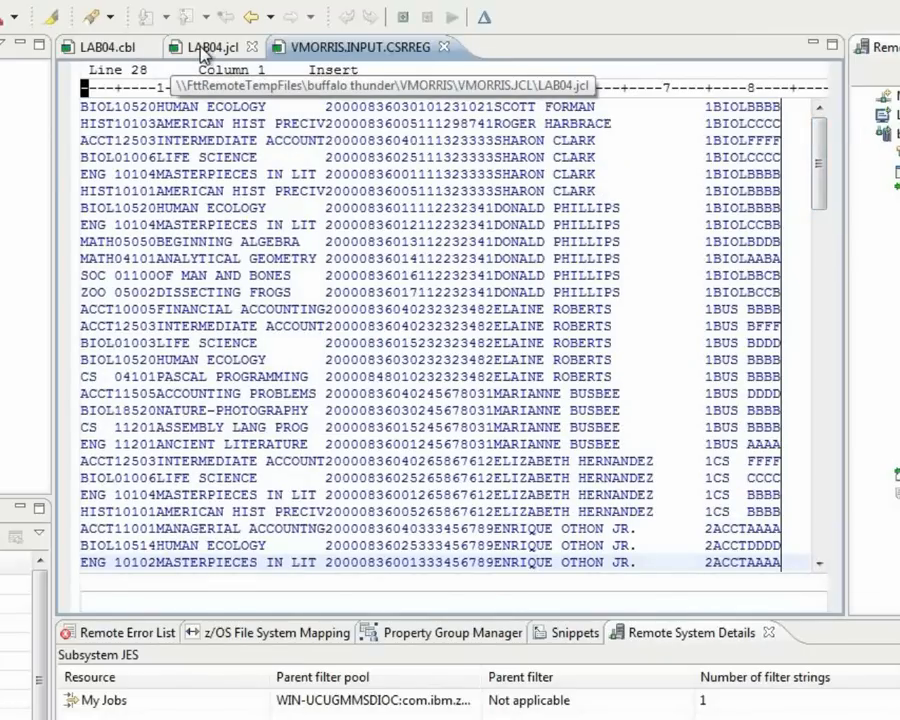
pyautogui.click(210, 47)
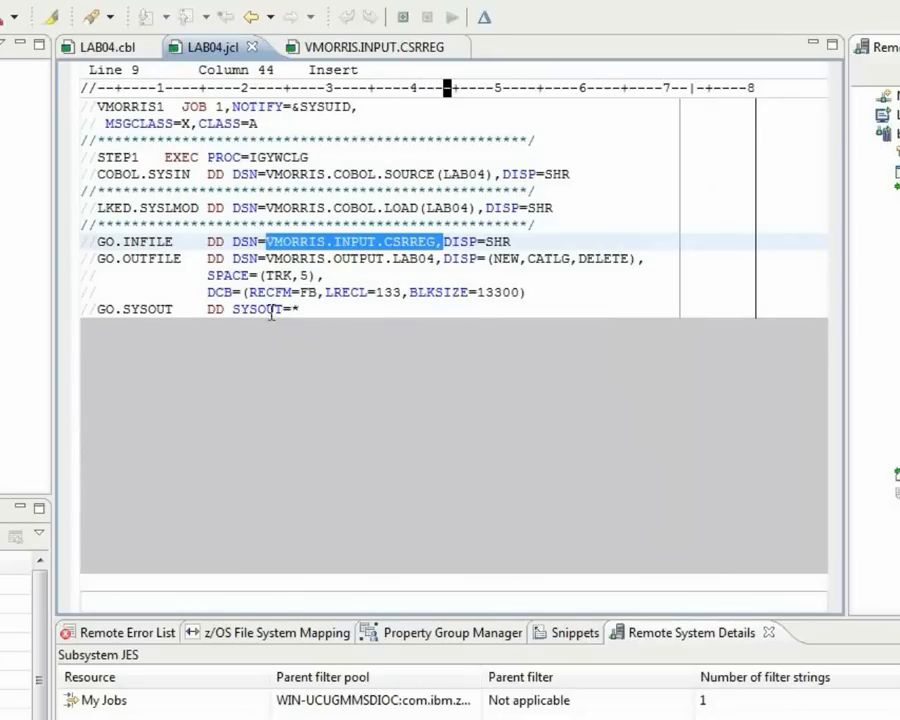
pyautogui.moveTo(165, 255)
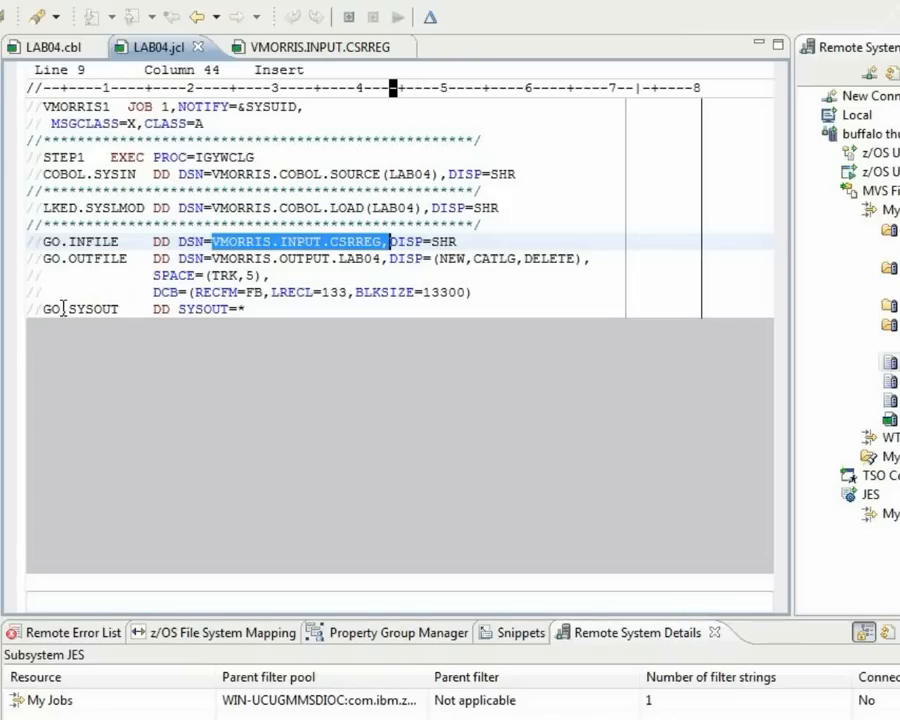
pyautogui.moveTo(55, 47)
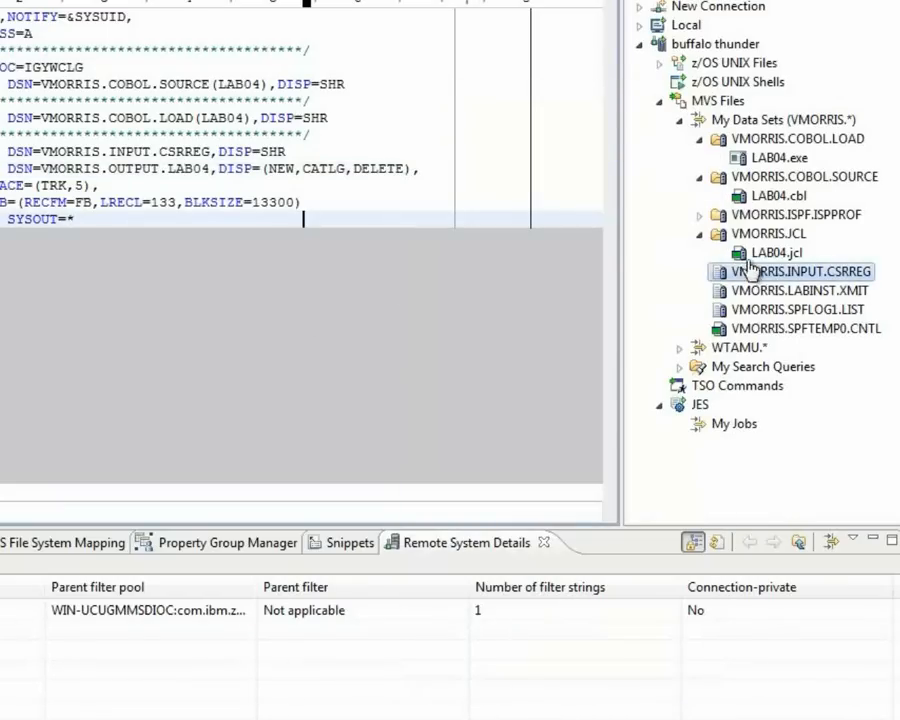
pyautogui.rightClick(790, 271)
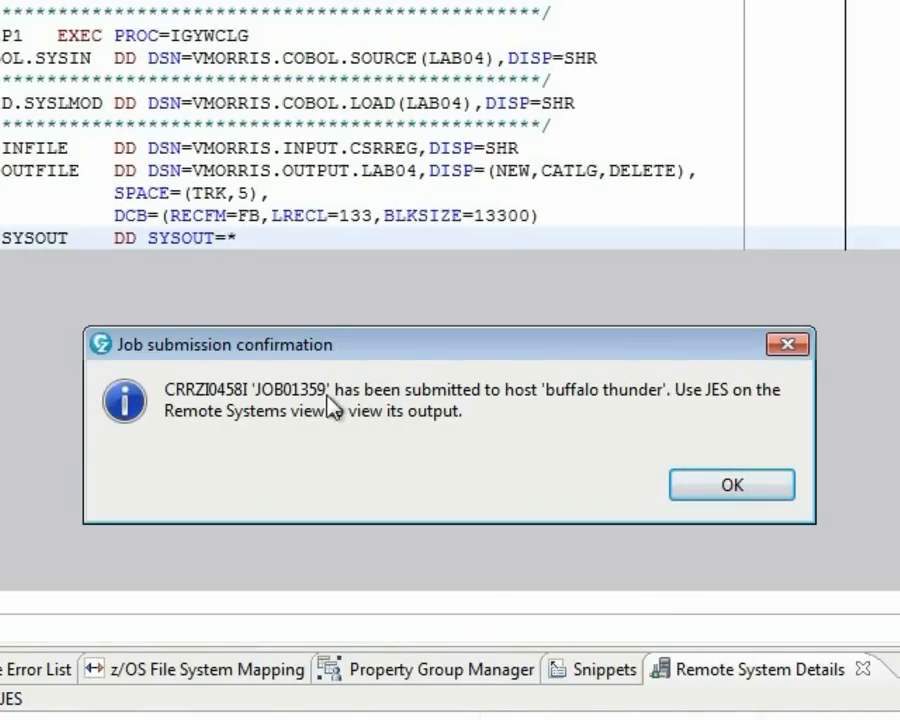
pyautogui.moveTo(445, 405)
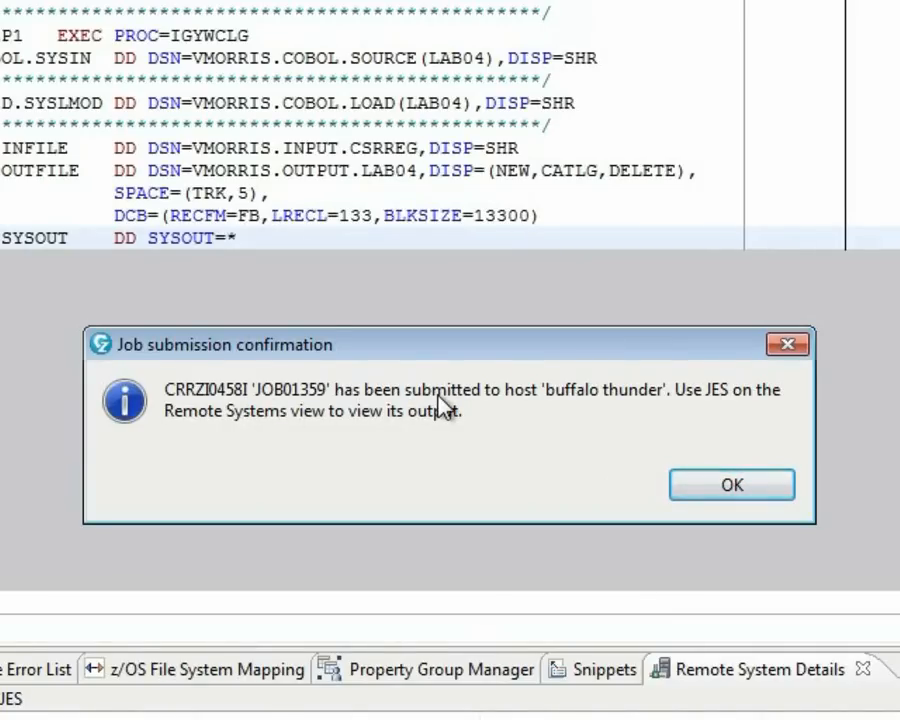
# Step: Confirm submission of job JOB01359 and bring up the My Jobs actions menu
pyautogui.click(731, 484)
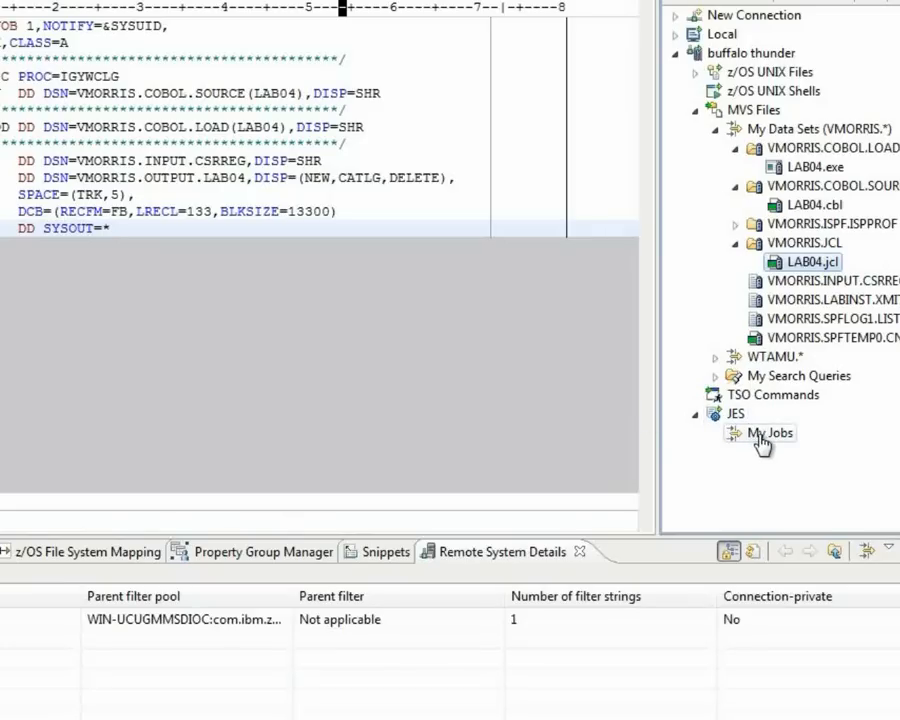
pyautogui.rightClick(770, 432)
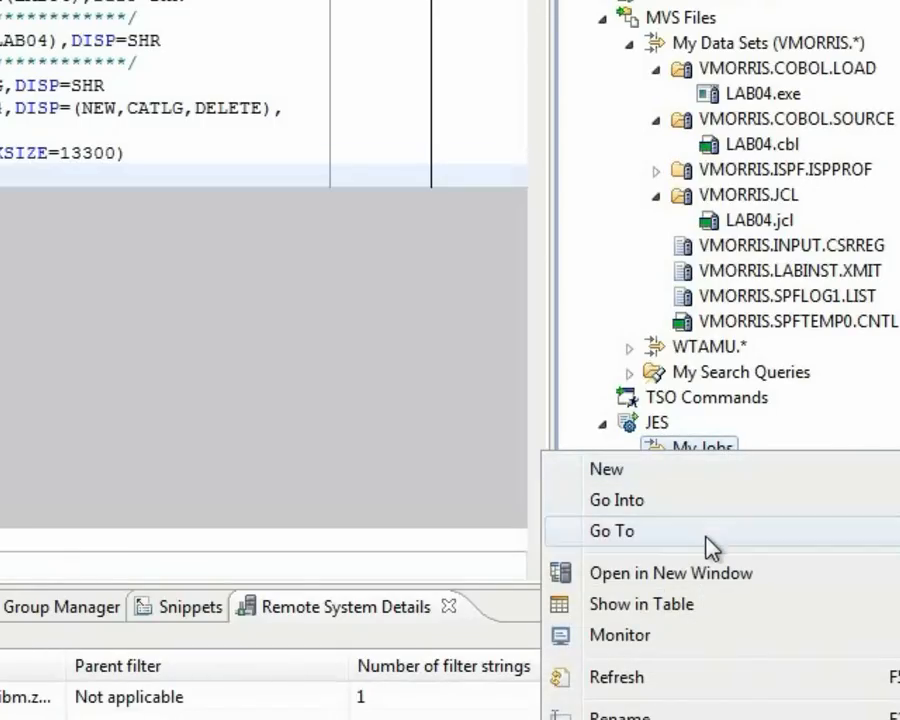
pyautogui.moveTo(707, 692)
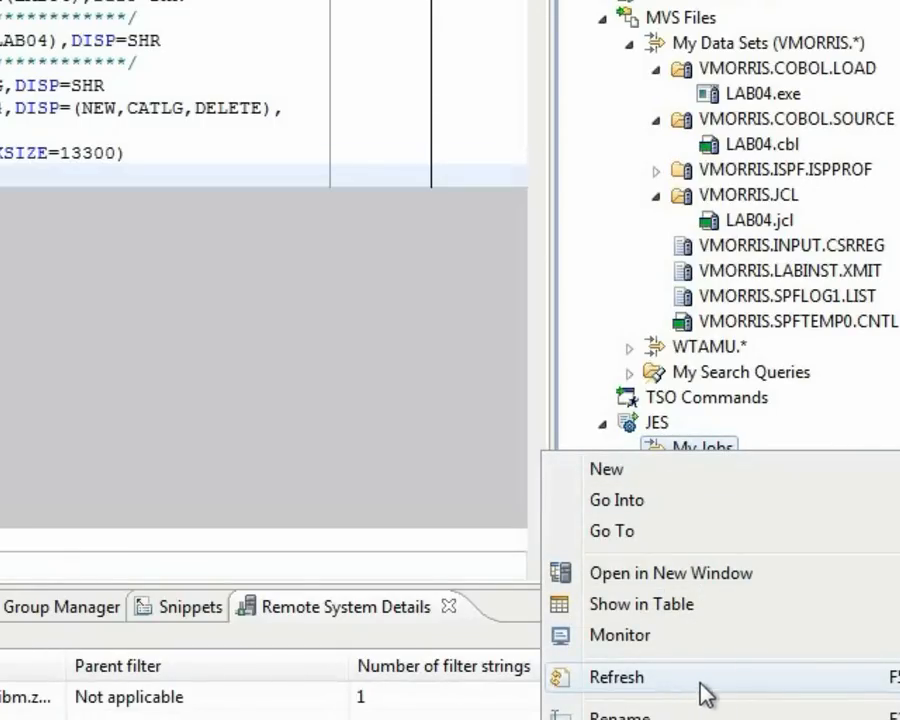
# Step: Refresh My Jobs, expand JOB01359 and open its JESMSGLG job log
pyautogui.click(617, 677)
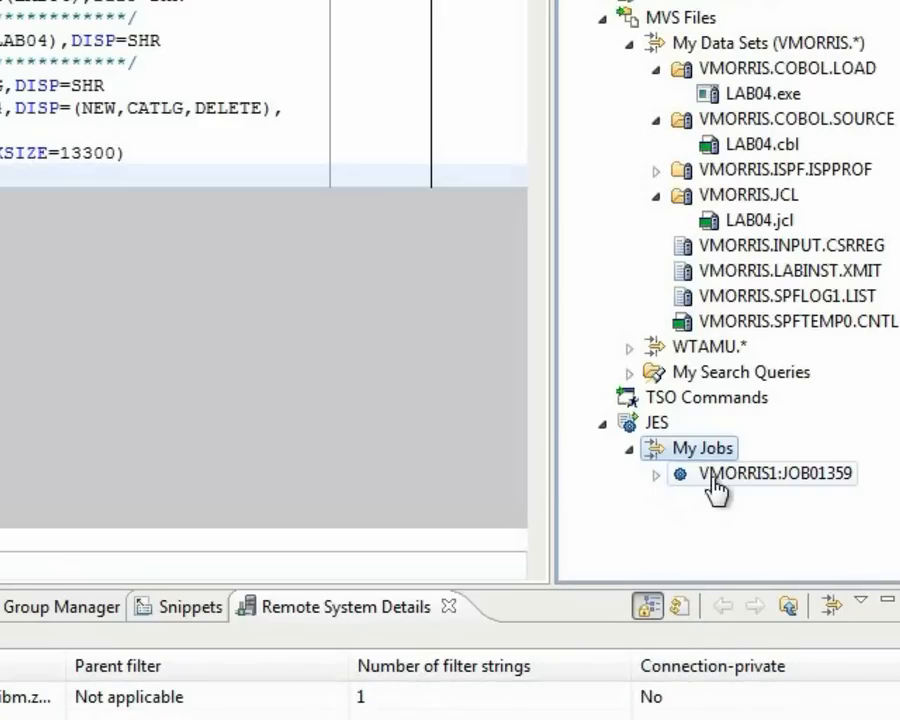
pyautogui.click(657, 474)
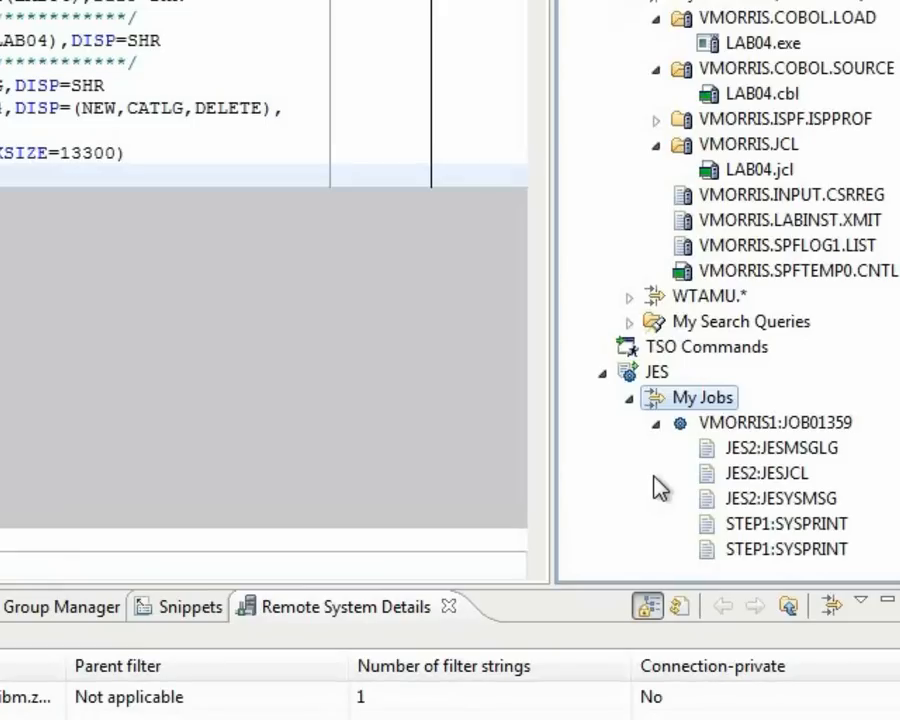
pyautogui.click(658, 422)
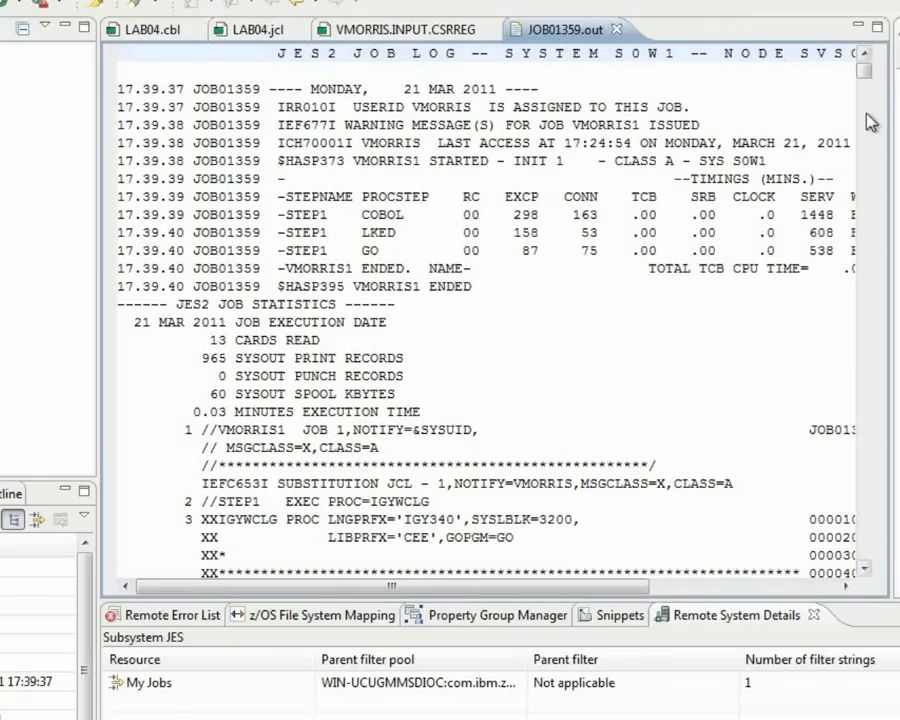
# Step: Scroll JOB01359's log to confirm COBOL, LKED and GO steps returned code 00
pyautogui.scroll(-3)
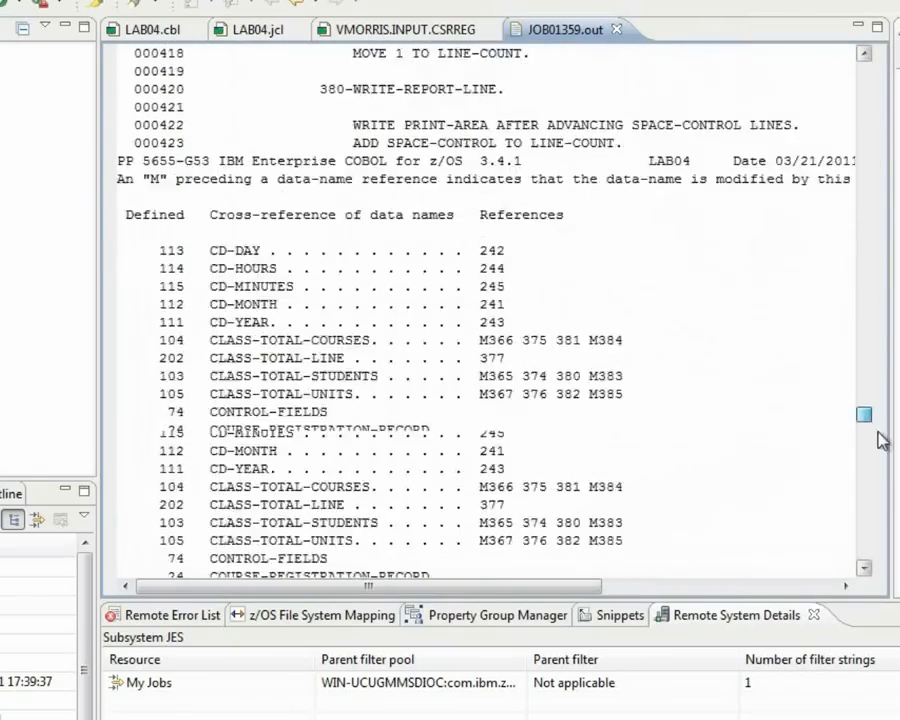
pyautogui.scroll(3)
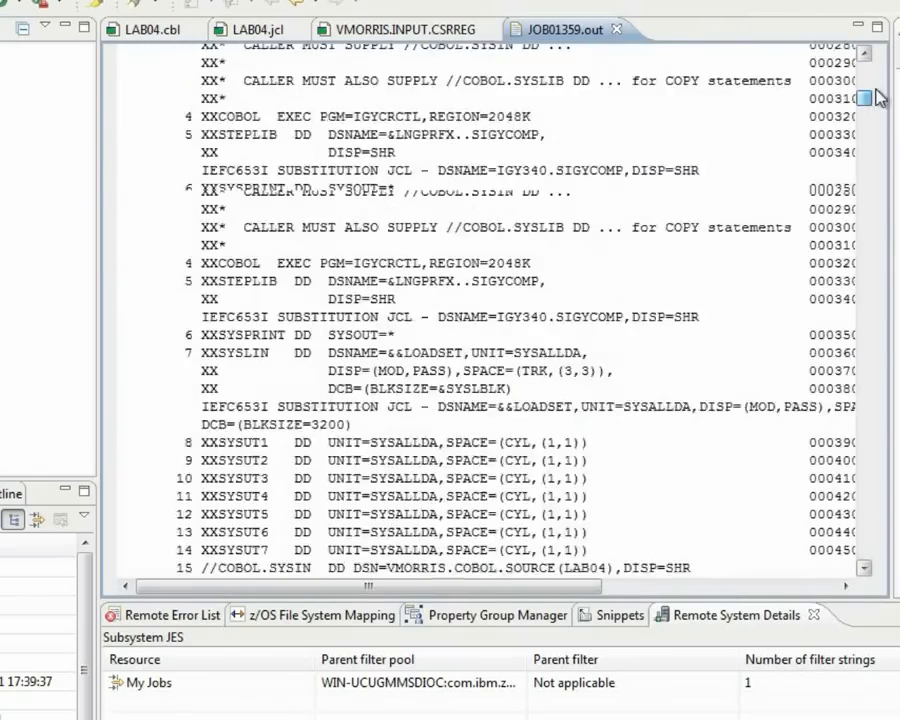
pyautogui.scroll(3)
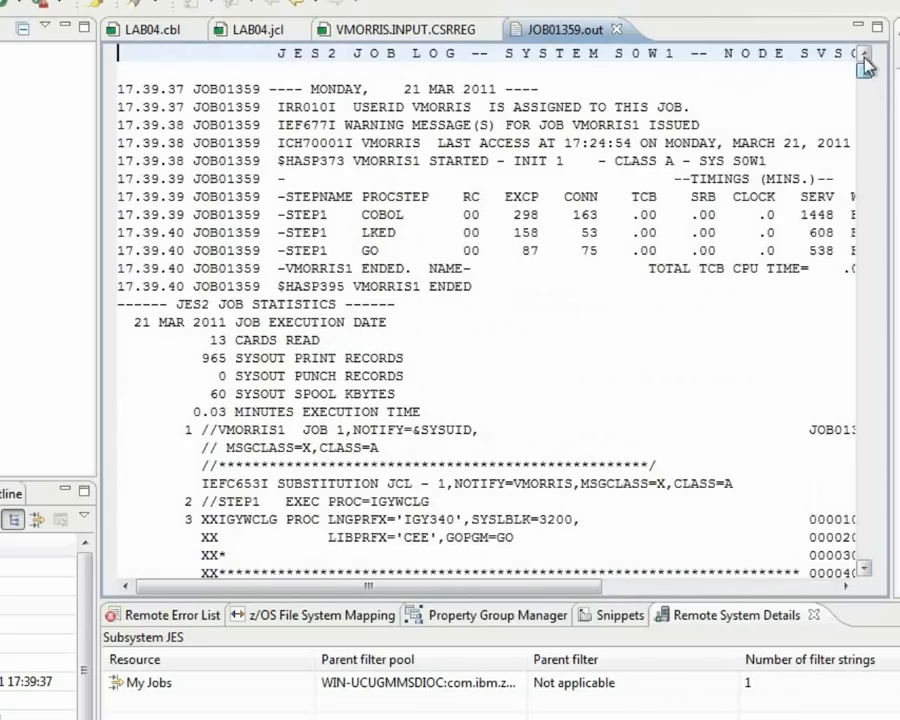
pyautogui.click(250, 28)
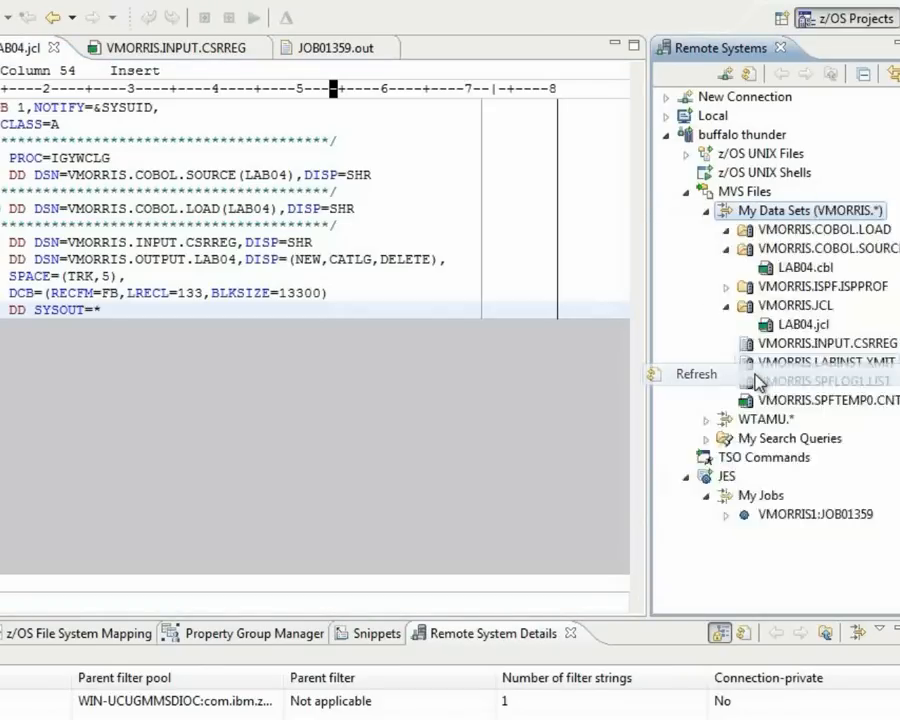
# Step: Refresh My Data Sets and browse OUTPUT.LAB04 down to its 40-student grand totals
pyautogui.click(696, 373)
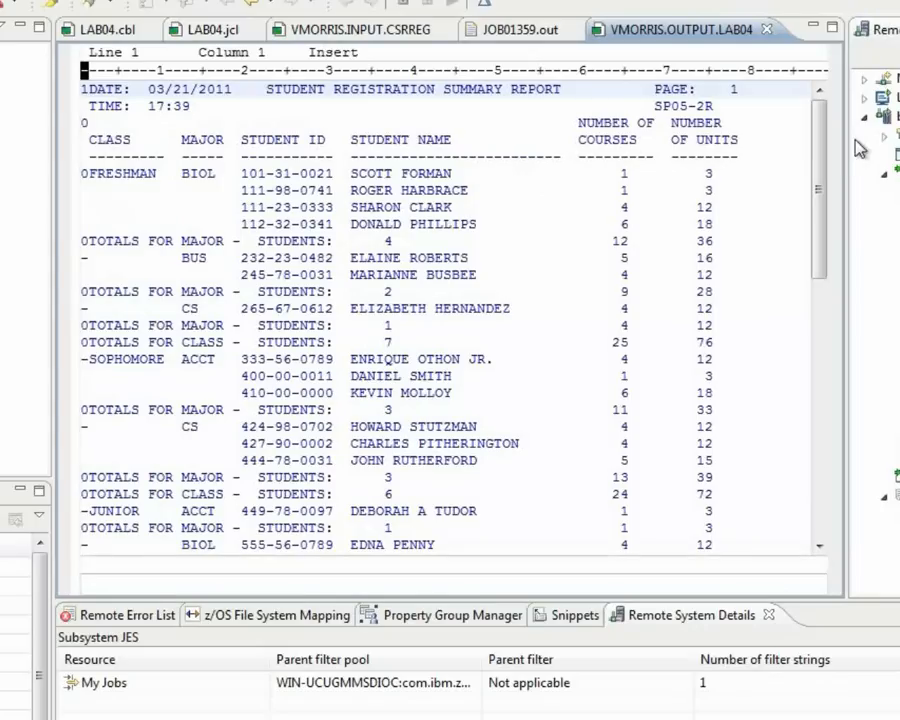
pyautogui.scroll(-3)
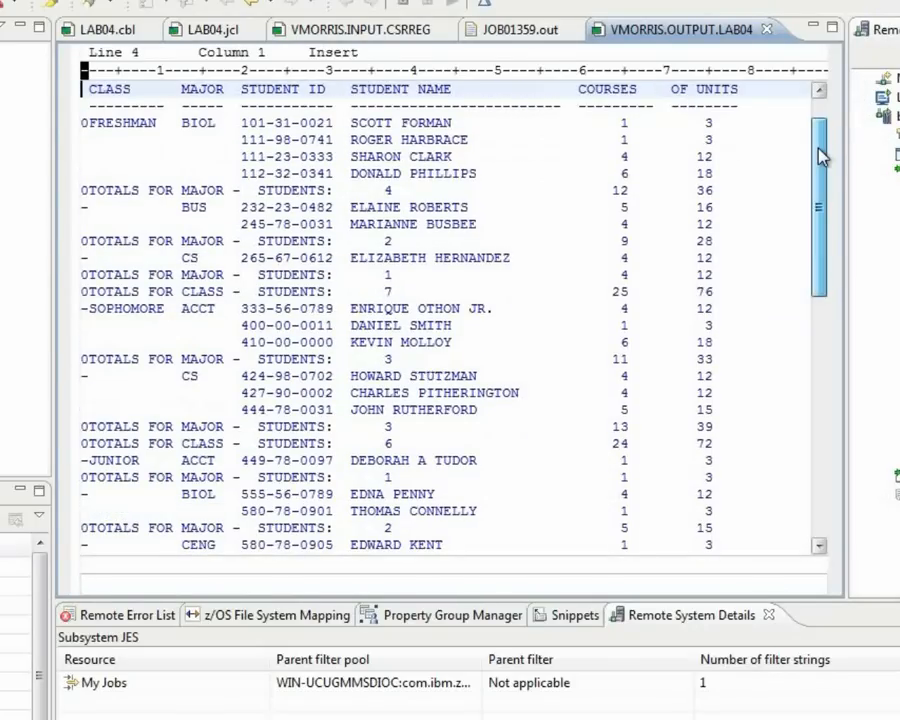
pyautogui.scroll(-3)
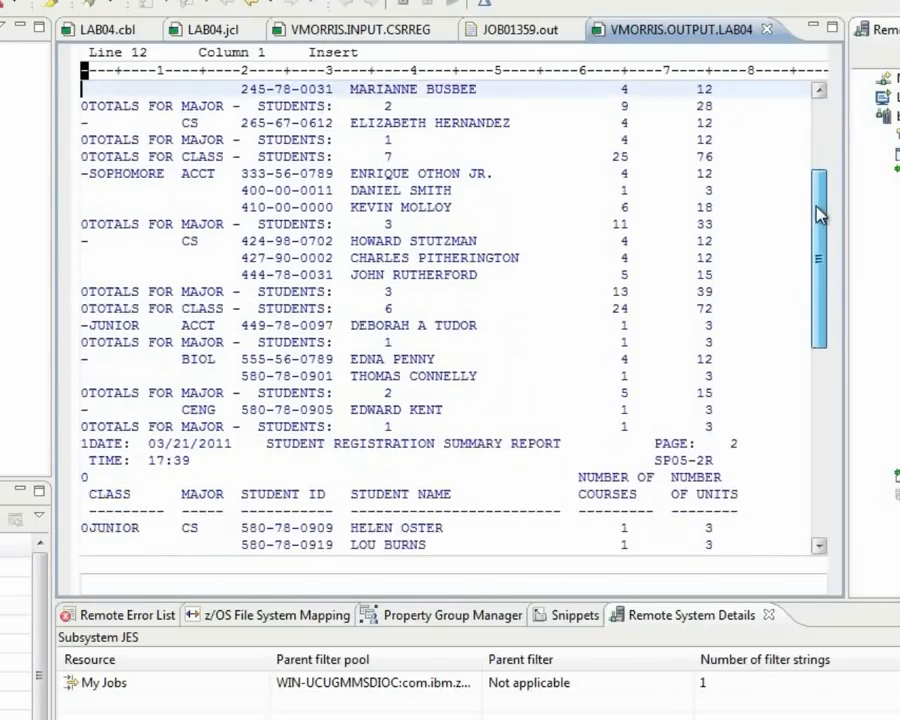
pyautogui.scroll(-3)
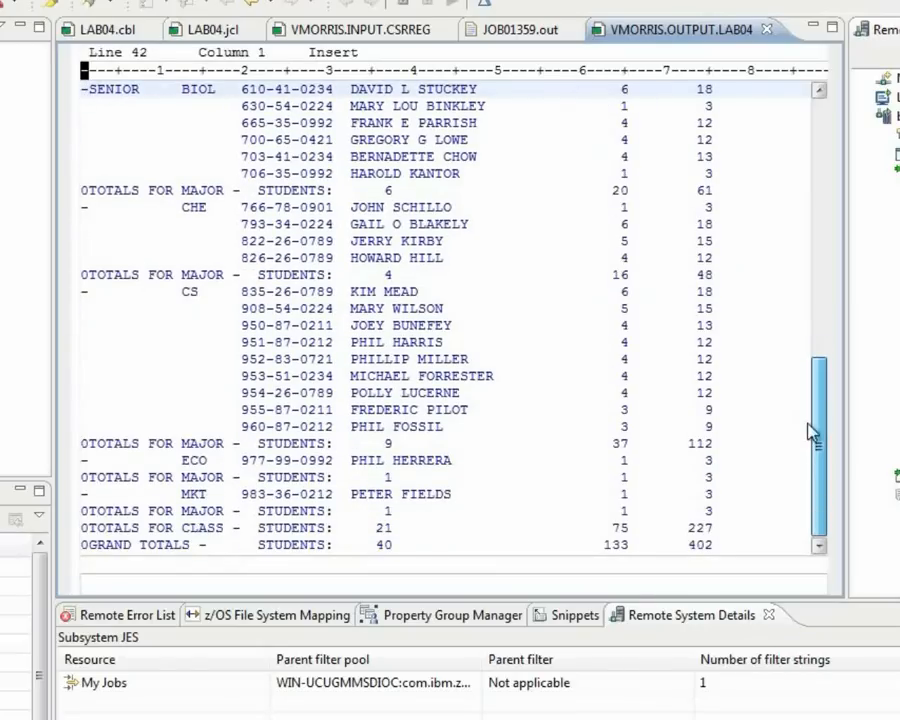
pyautogui.scroll(3)
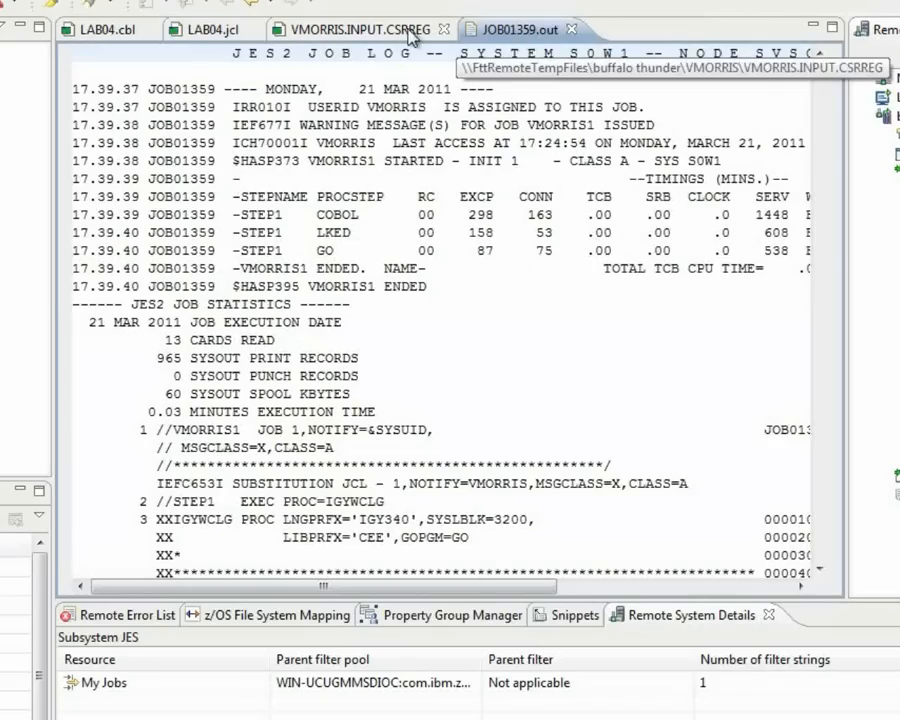
# Step: Close the INPUT.CSRREG tab, delete JOB01359, and permanently delete VMORRIS.OUTPUT.LAB04
pyautogui.click(360, 28)
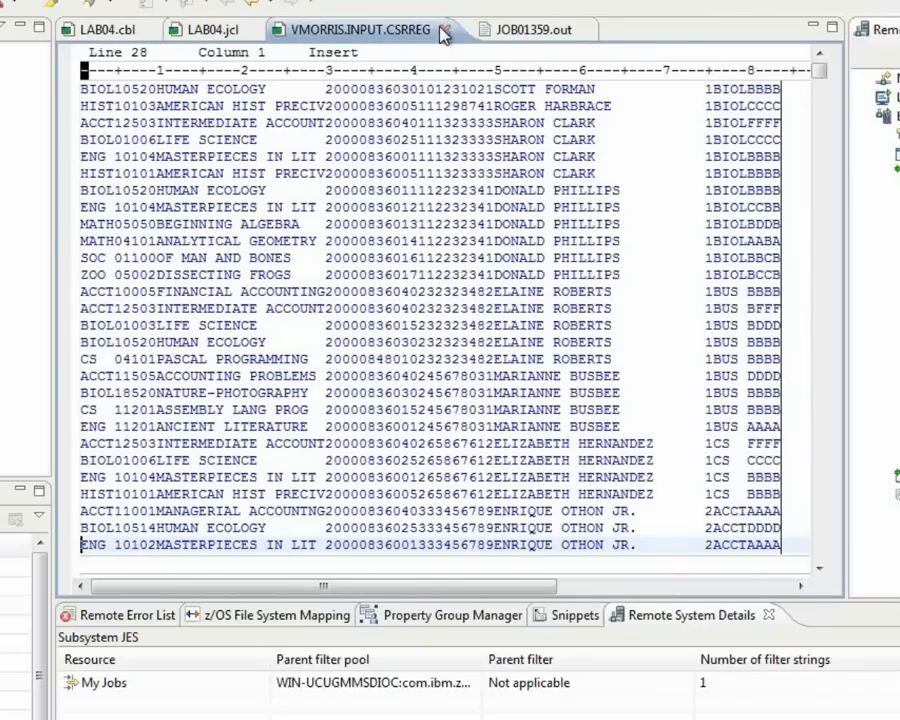
pyautogui.click(525, 28)
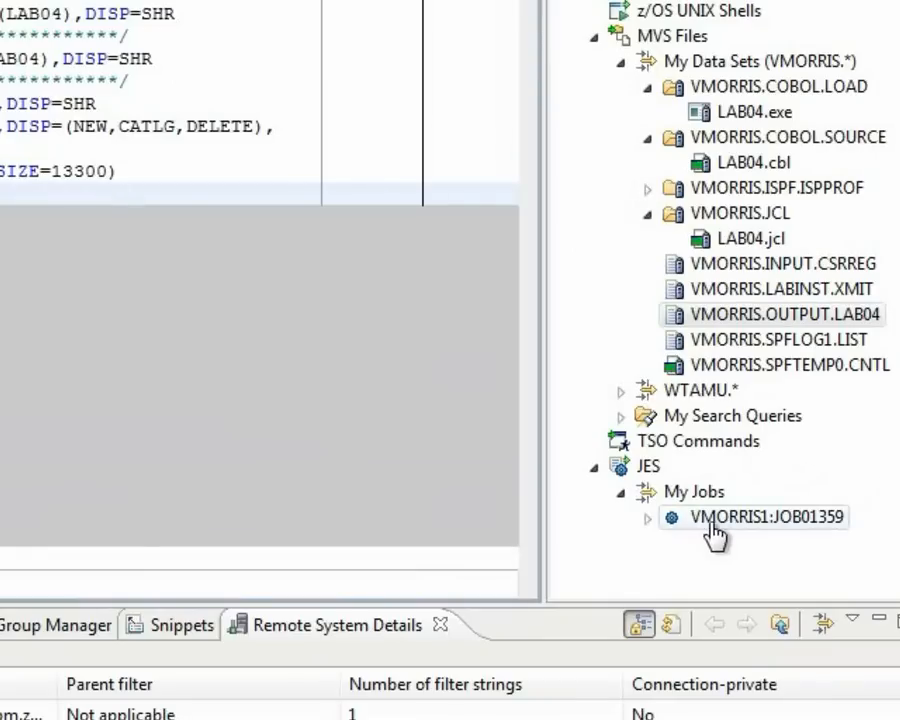
pyautogui.rightClick(755, 517)
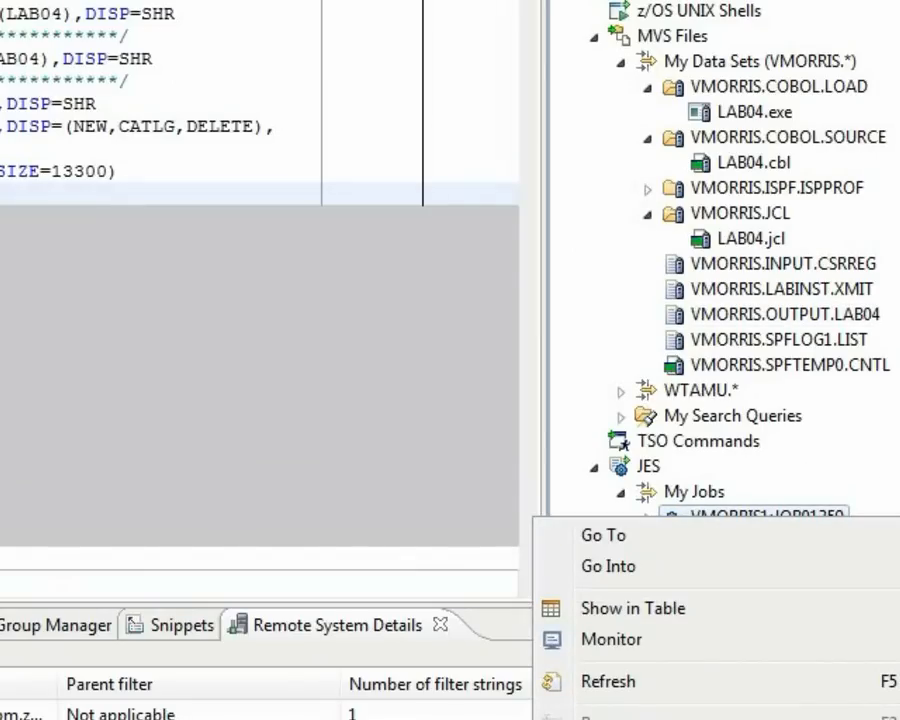
pyautogui.click(693, 491)
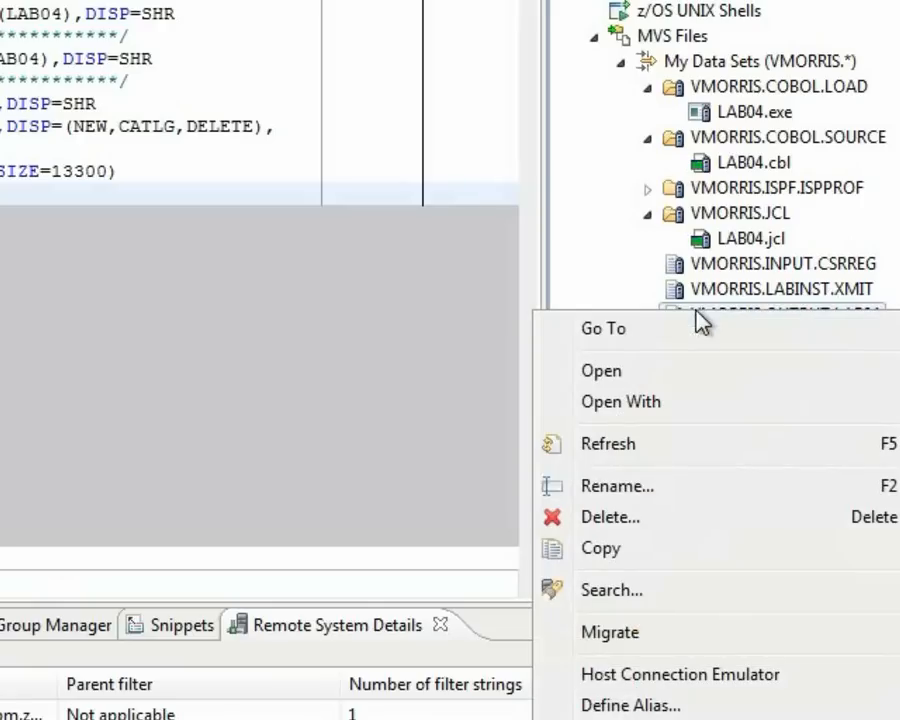
pyautogui.moveTo(690, 510)
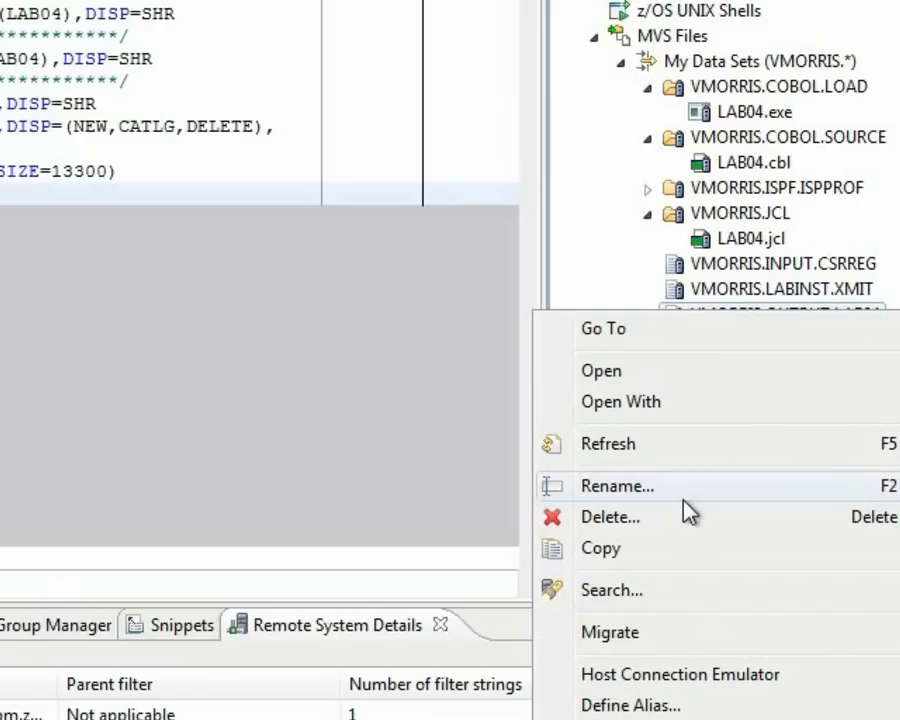
pyautogui.click(610, 517)
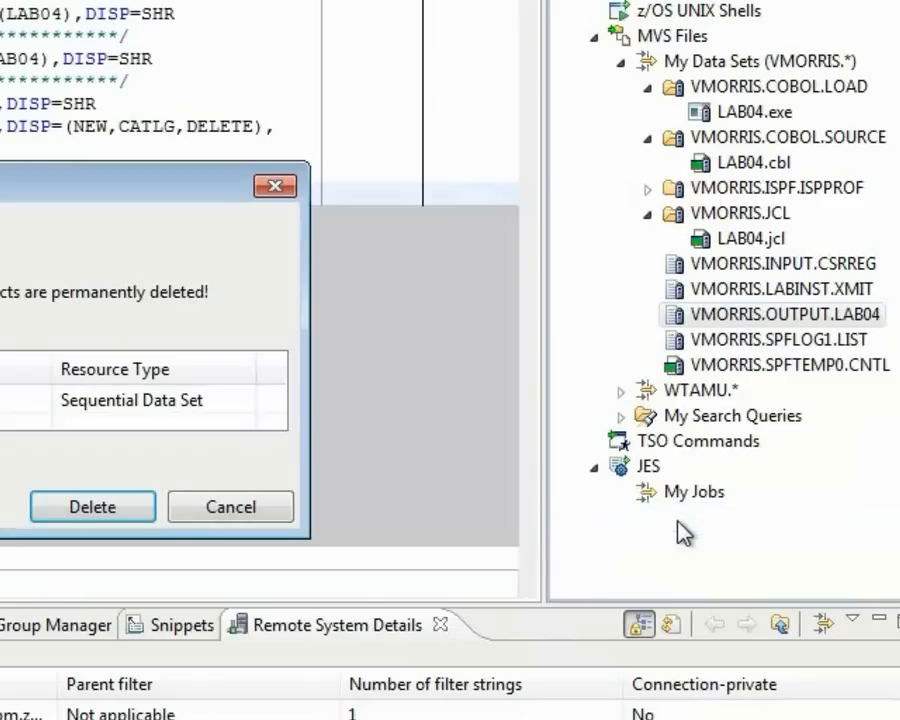
pyautogui.click(91, 506)
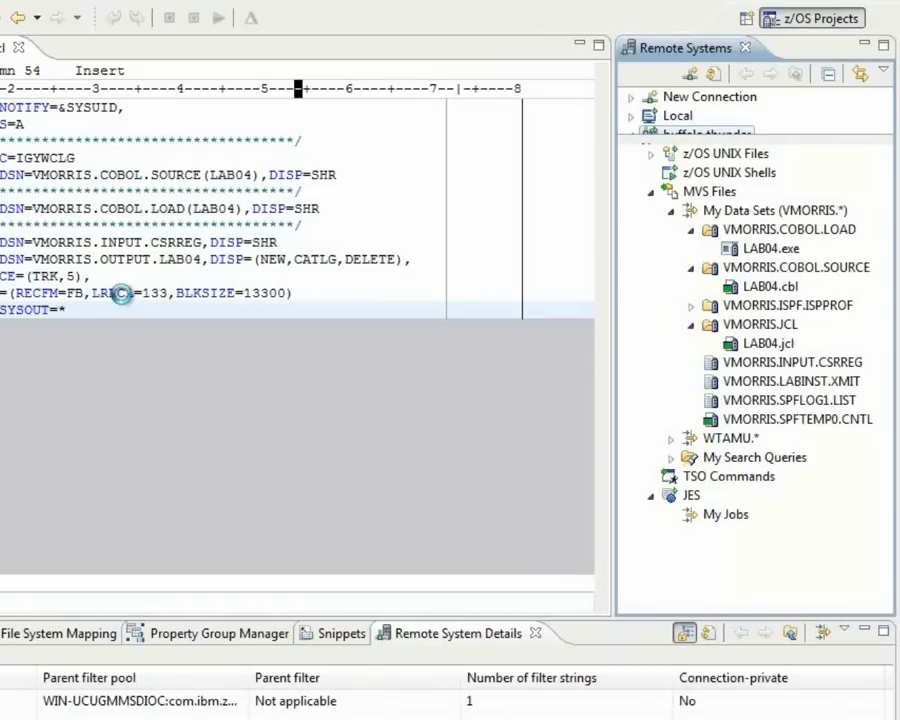
pyautogui.click(318, 50)
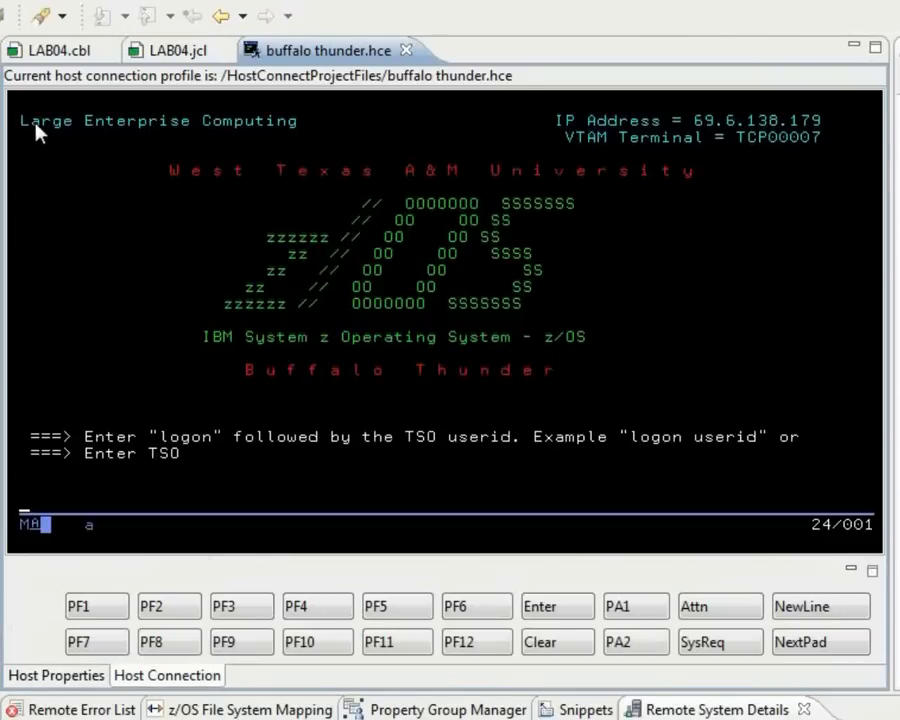
pyautogui.write('l')
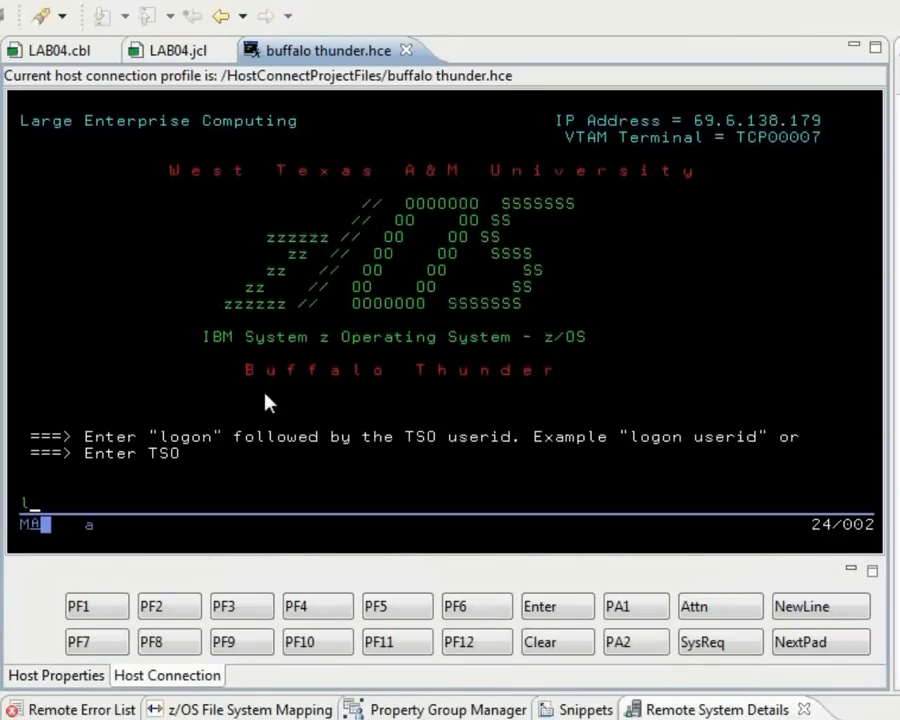
pyautogui.write('logon vmorr')
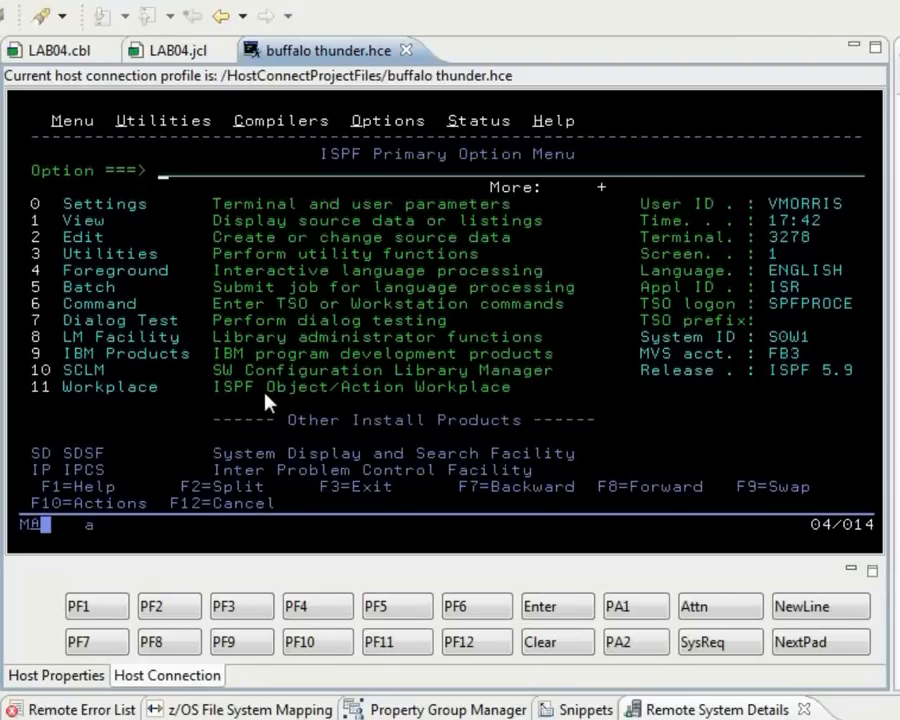
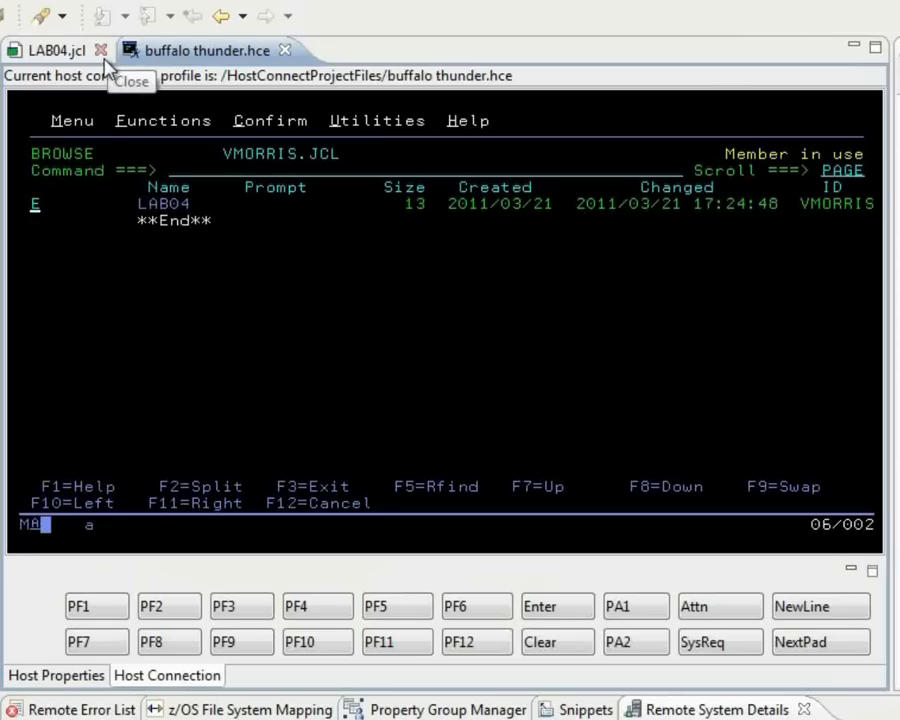
# Step: Browse the VMORRIS.JCL member list through ISPF option 3.4 and close the LAB04.jcl editor
pyautogui.click(100, 50)
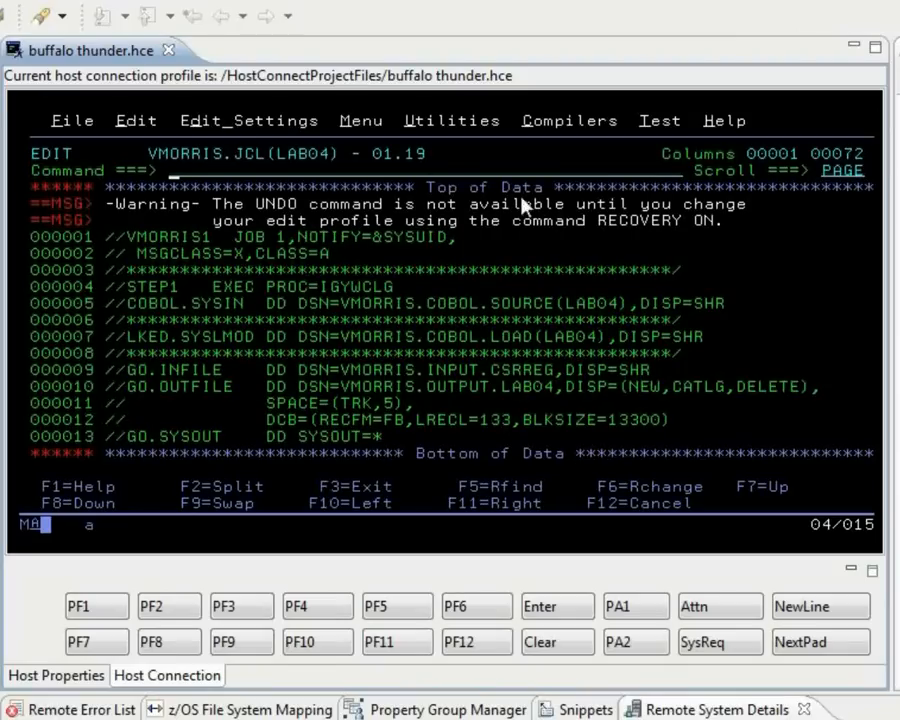
pyautogui.moveTo(385, 120)
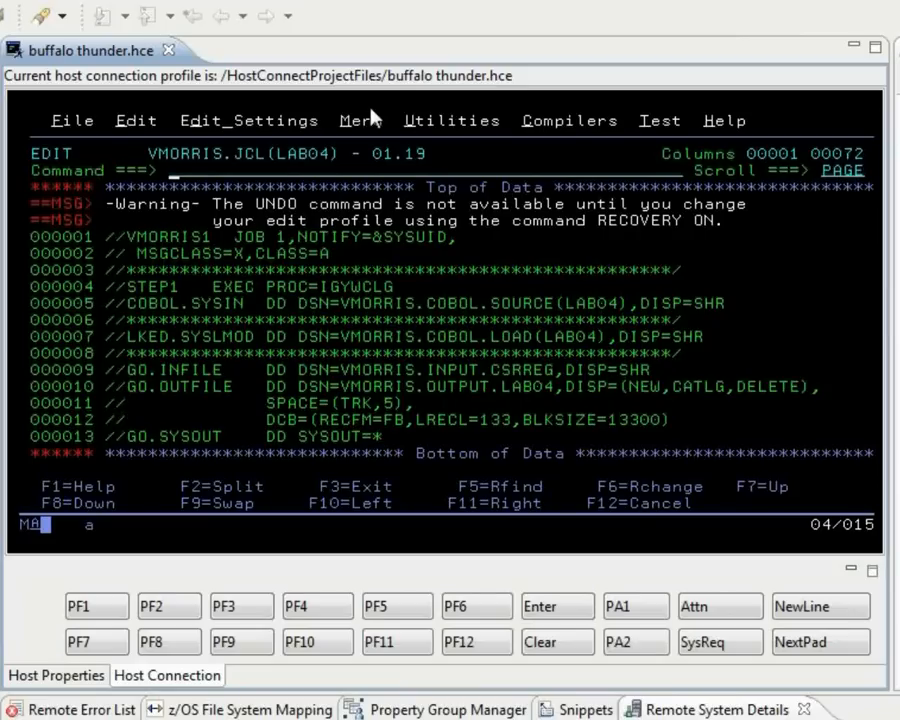
# Step: Submit member LAB04 as a batch job with the SUBMIT command
pyautogui.write('submi')
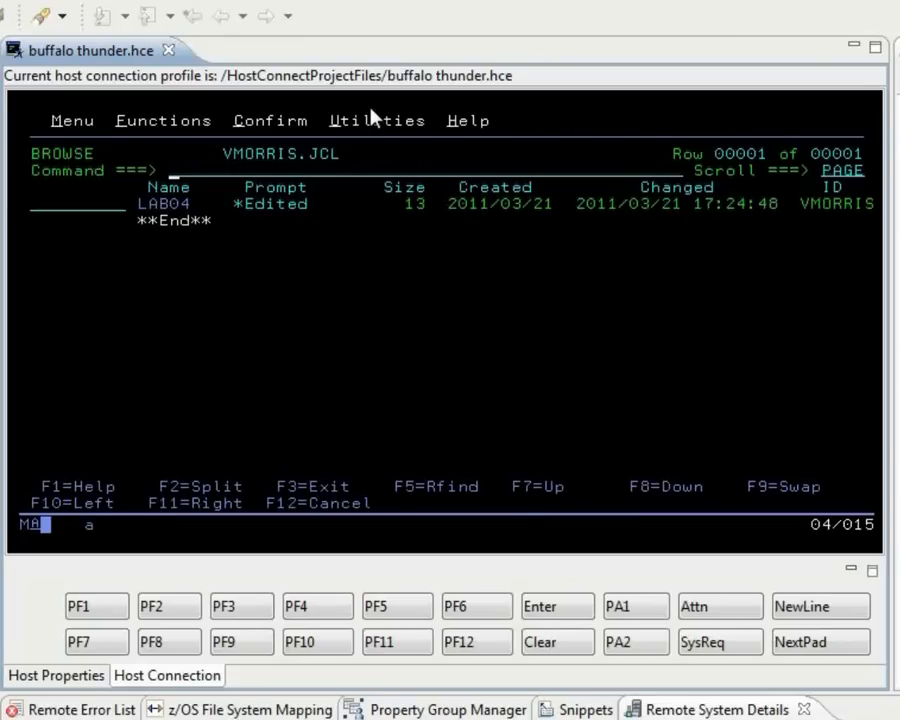
pyautogui.write('su')
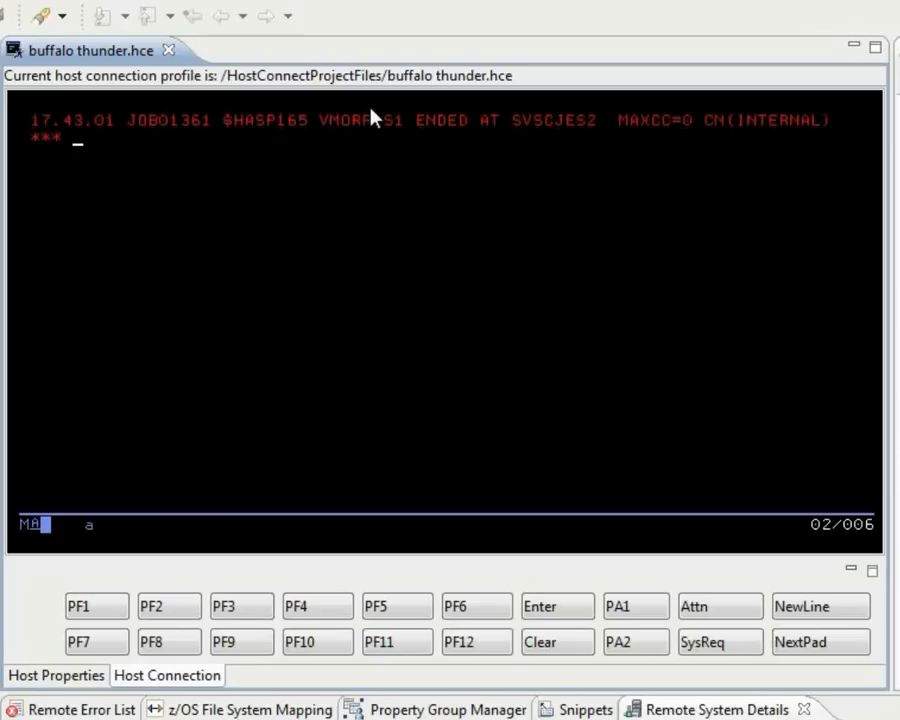
pyautogui.moveTo(300, 135)
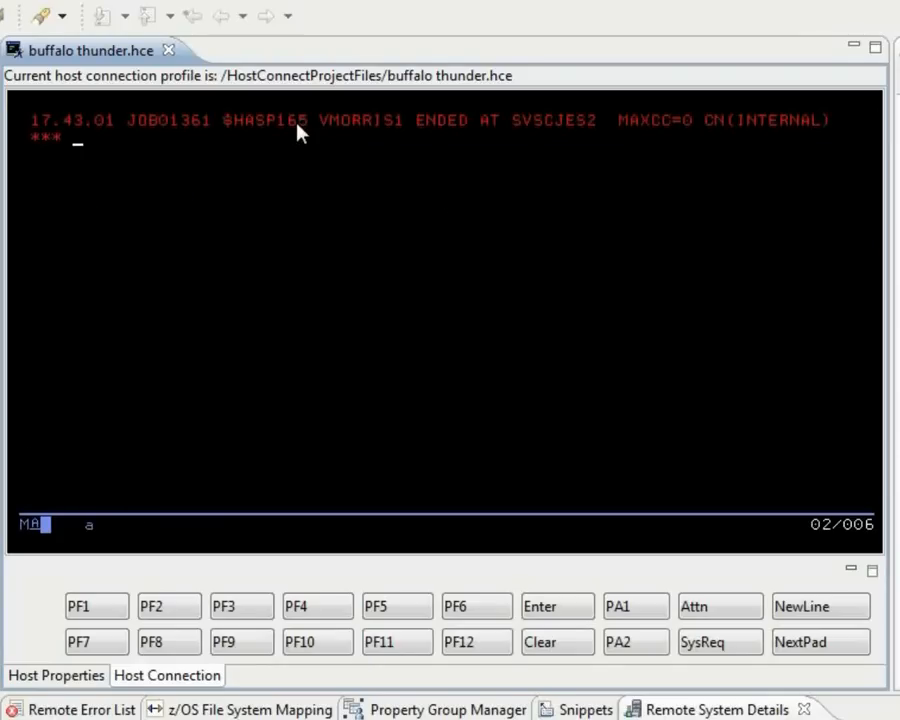
pyautogui.moveTo(185, 127)
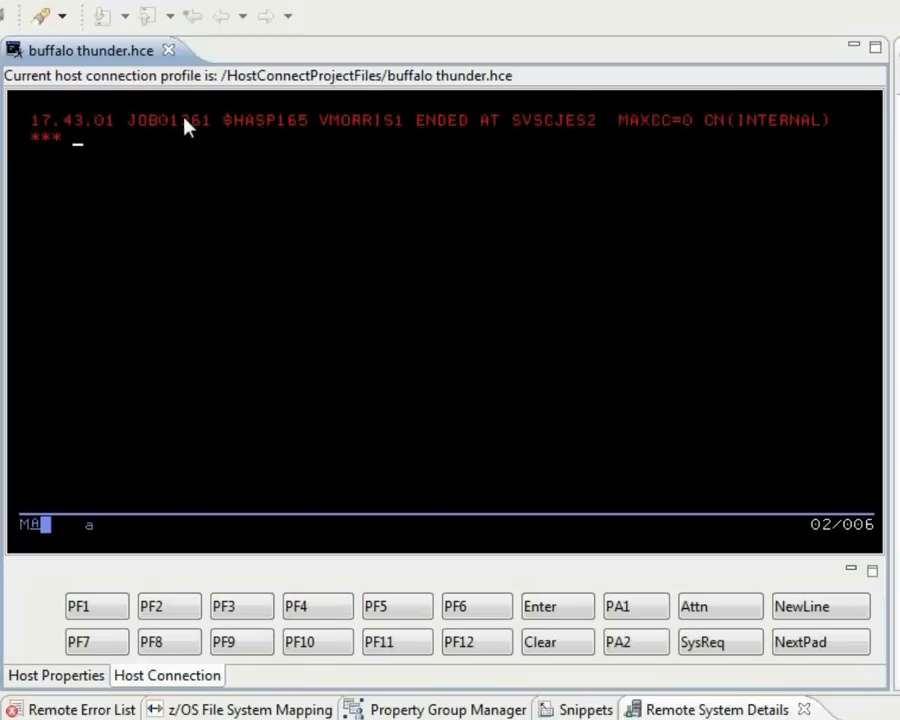
pyautogui.moveTo(537, 148)
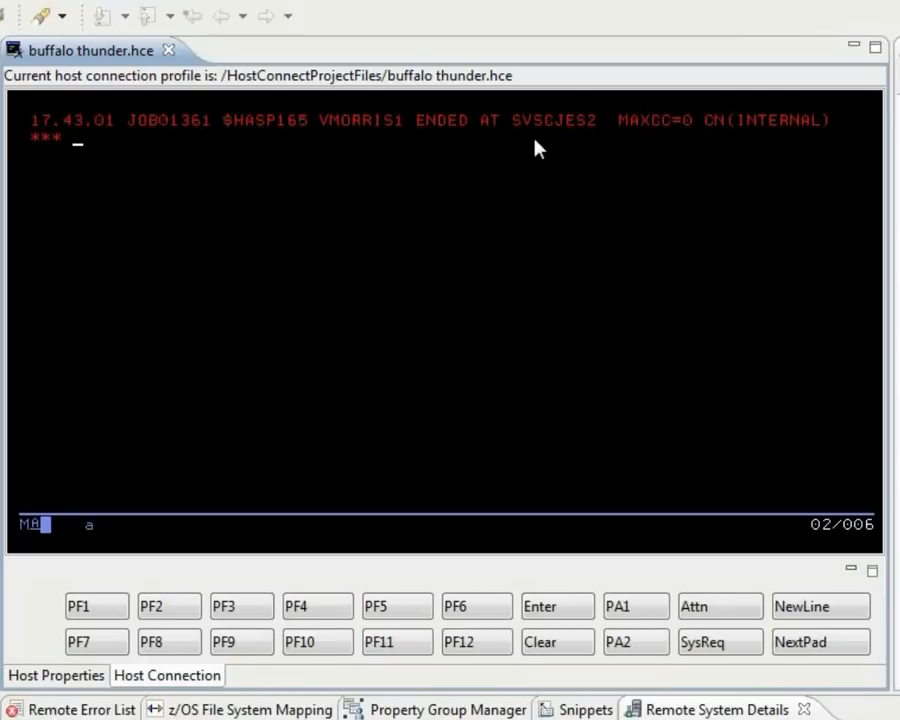
pyautogui.moveTo(690, 130)
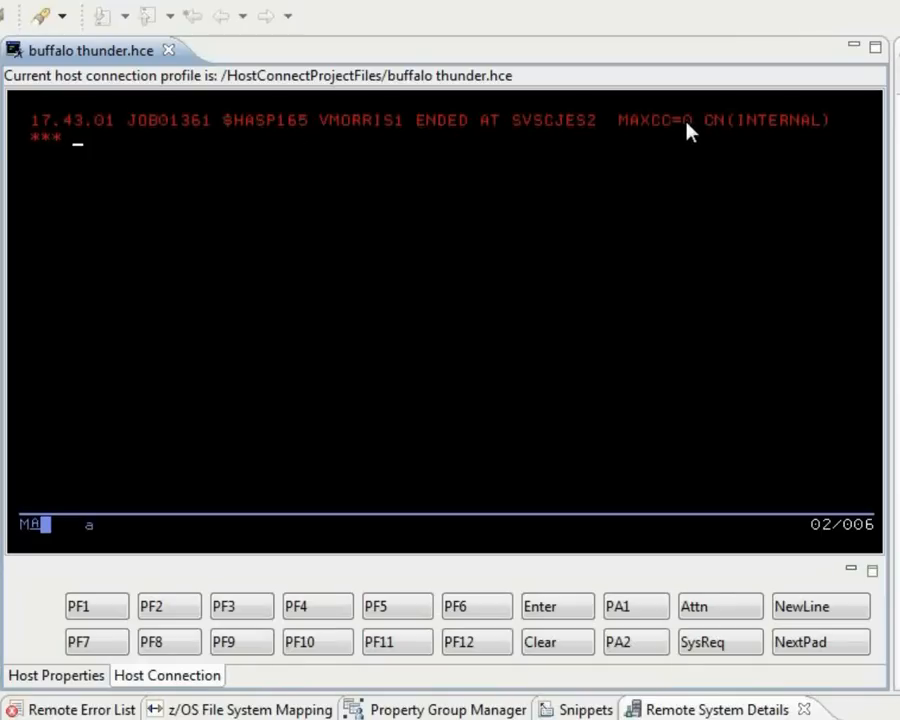
pyautogui.moveTo(697, 138)
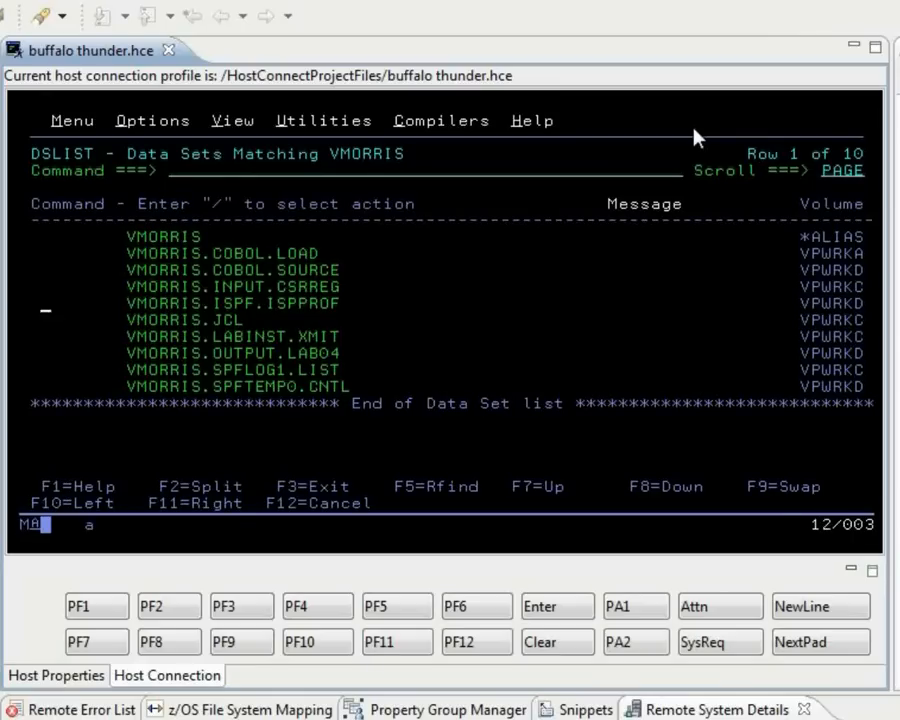
# Step: Browse the VMORRIS data set list and LAB04 output, then jump to SDSF with =sd
pyautogui.write('b')
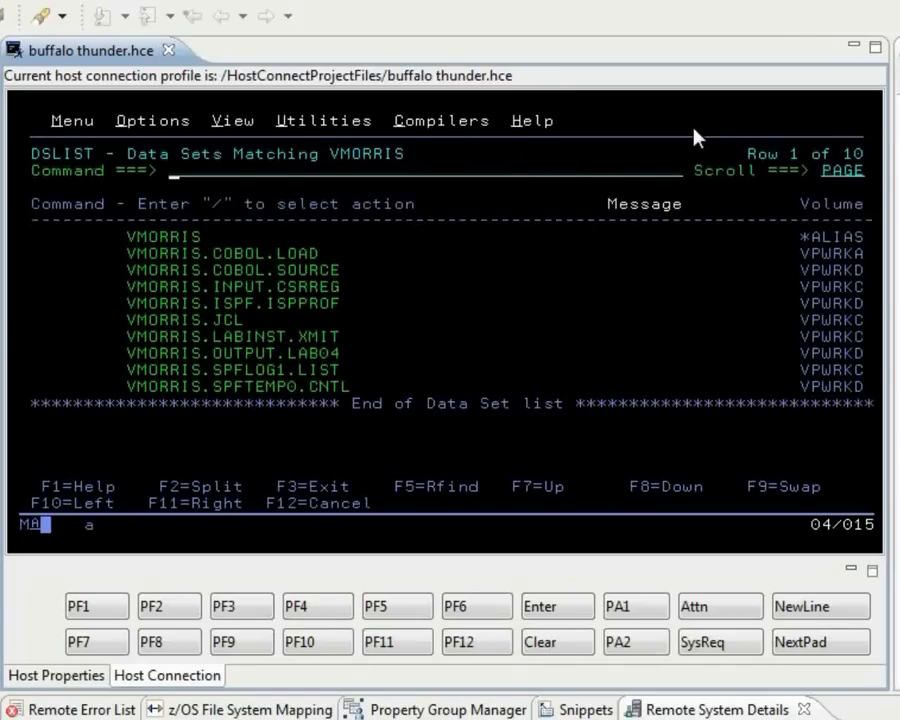
pyautogui.write('s')
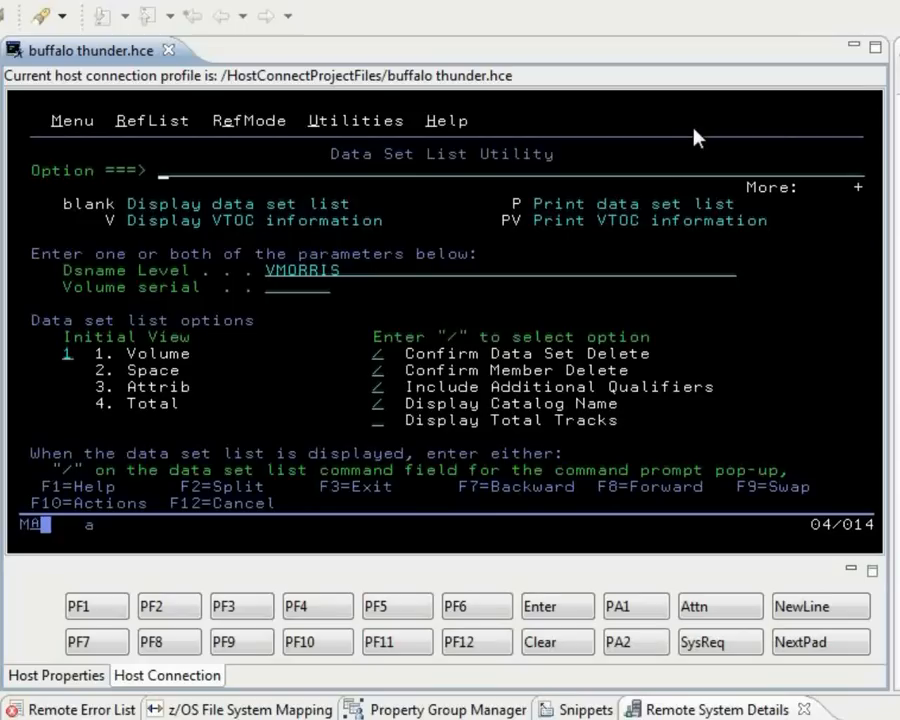
pyautogui.write('=sd')
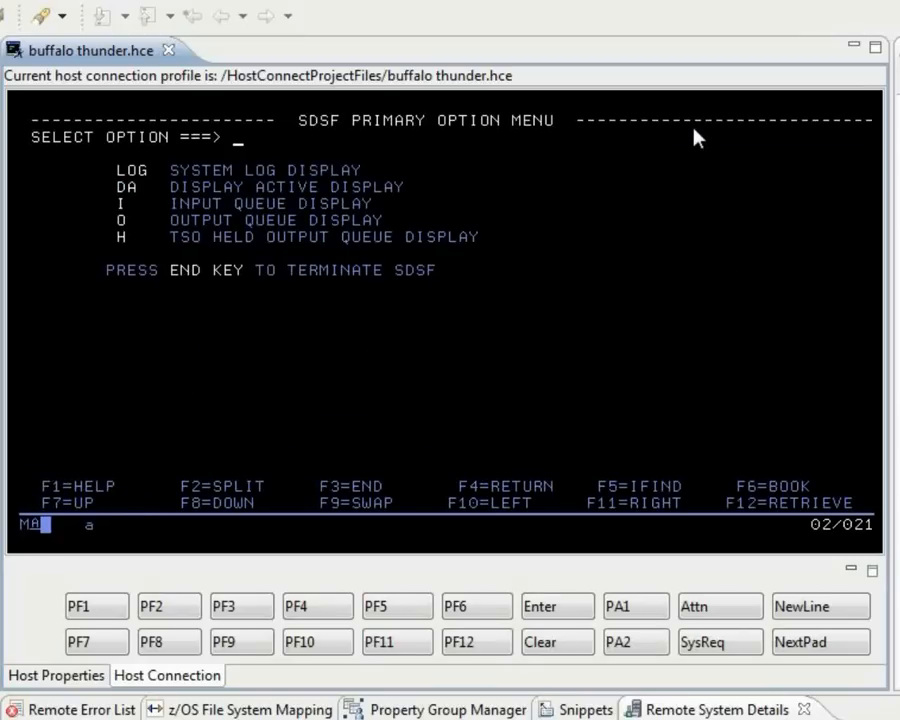
# Step: Open JOB01361's JES2 log from the SDSF output queue and scroll through its JCL listing
pyautogui.write('o')
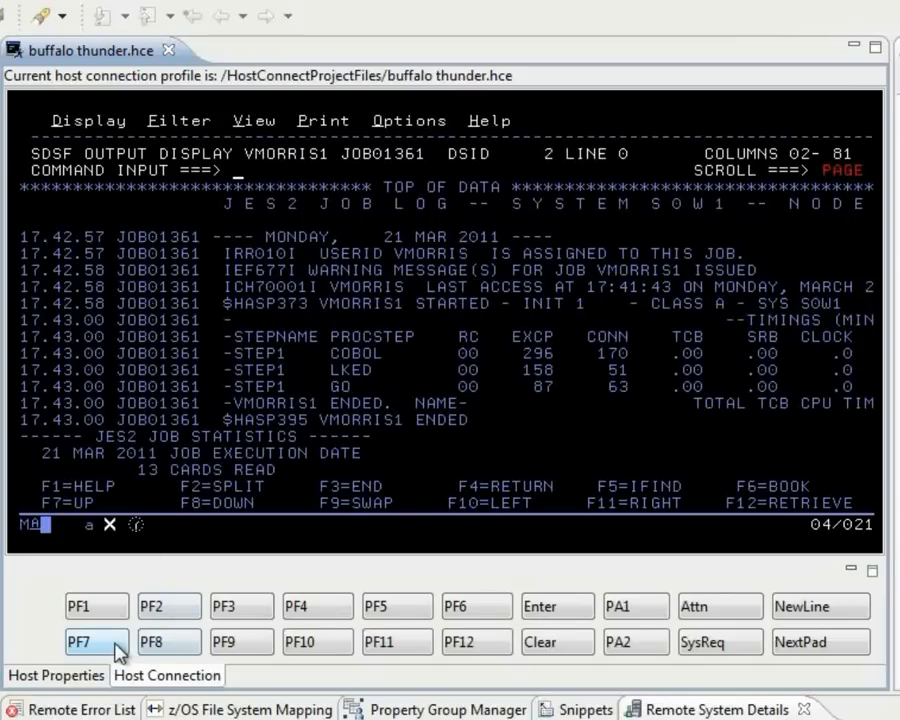
pyautogui.click(168, 641)
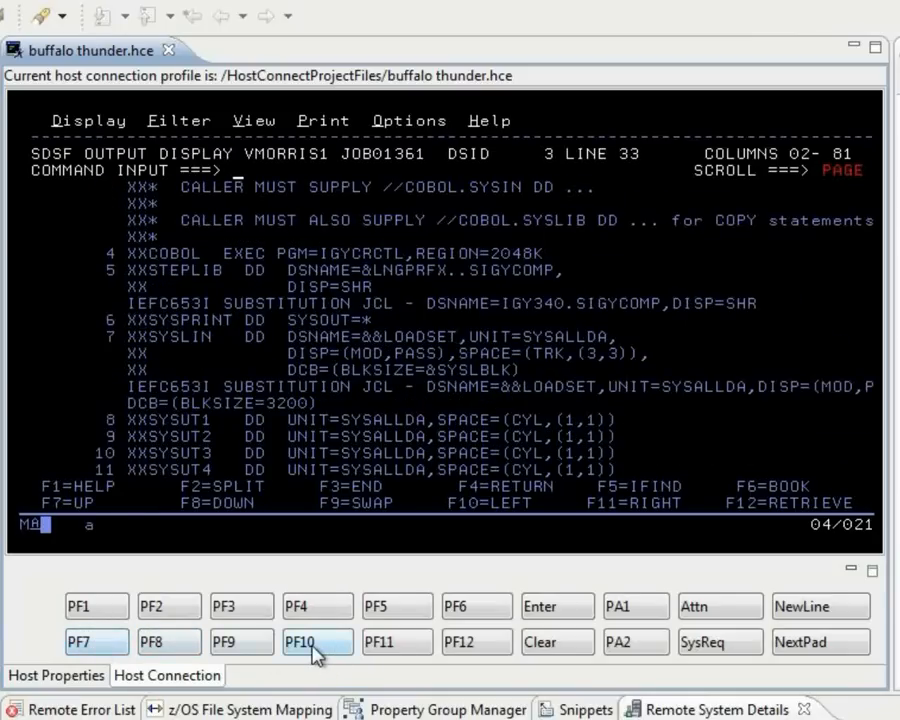
pyautogui.click(397, 641)
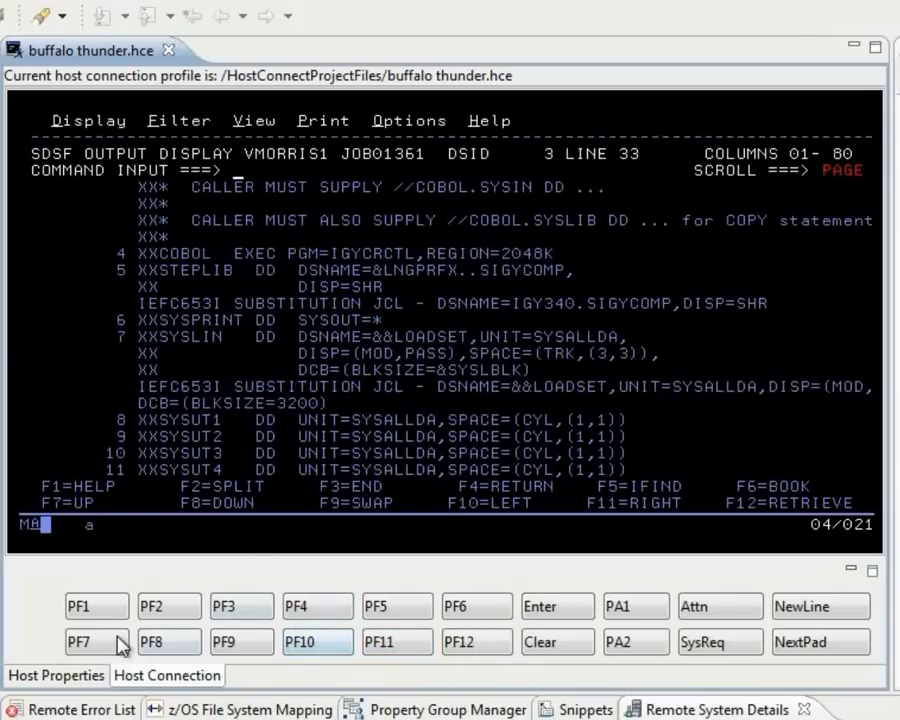
pyautogui.click(84, 641)
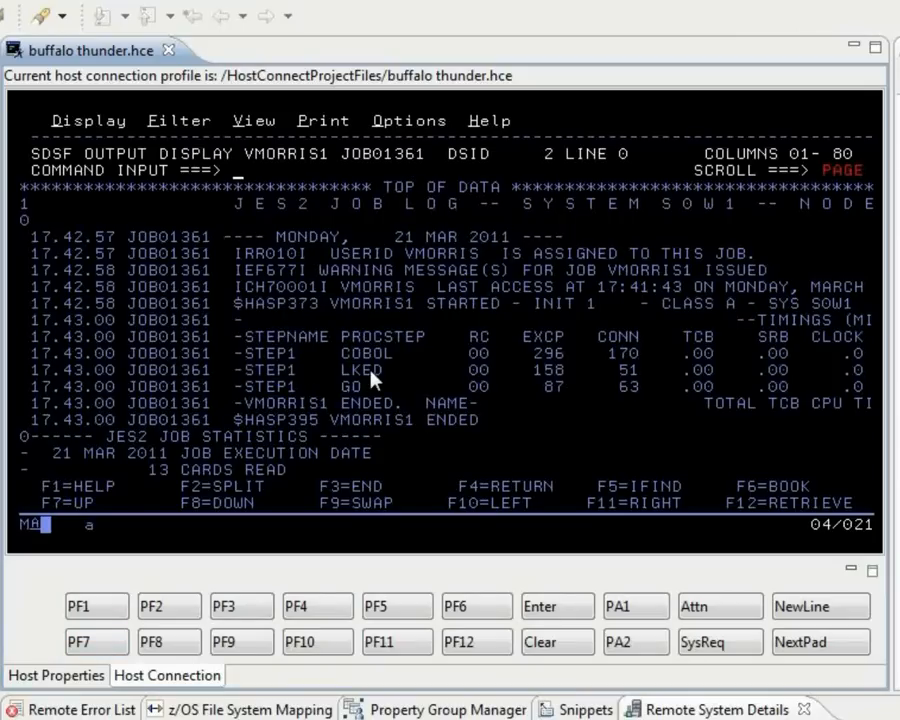
pyautogui.moveTo(490, 388)
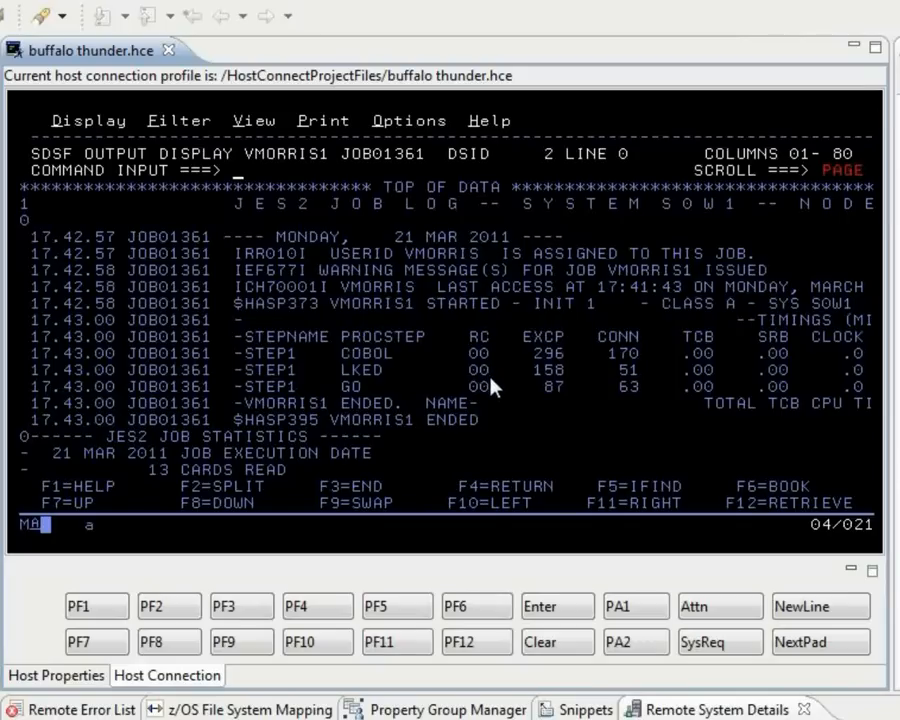
pyautogui.moveTo(491, 410)
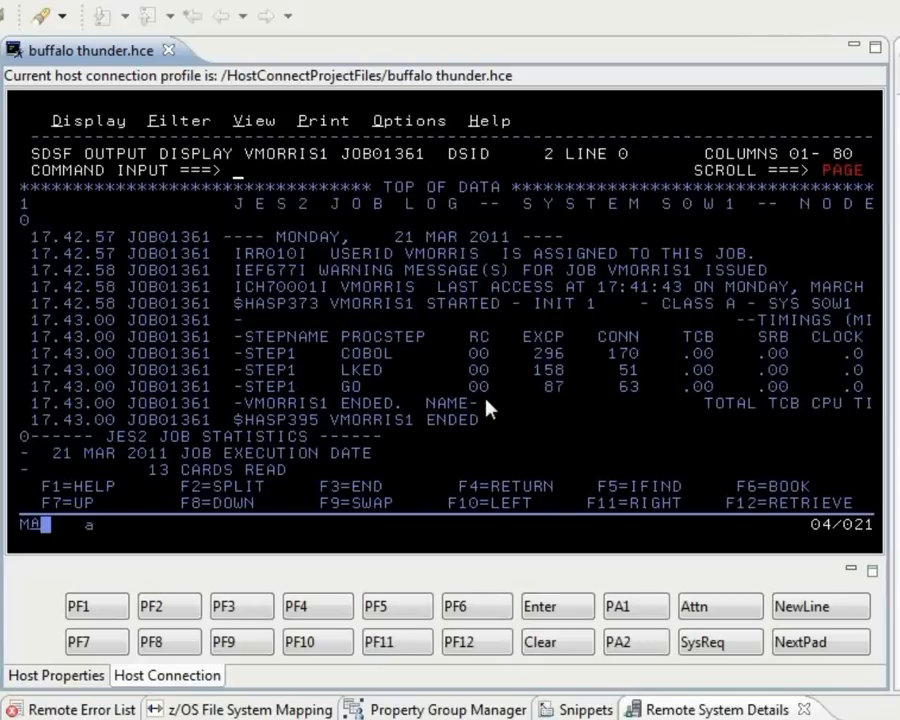
pyautogui.moveTo(507, 381)
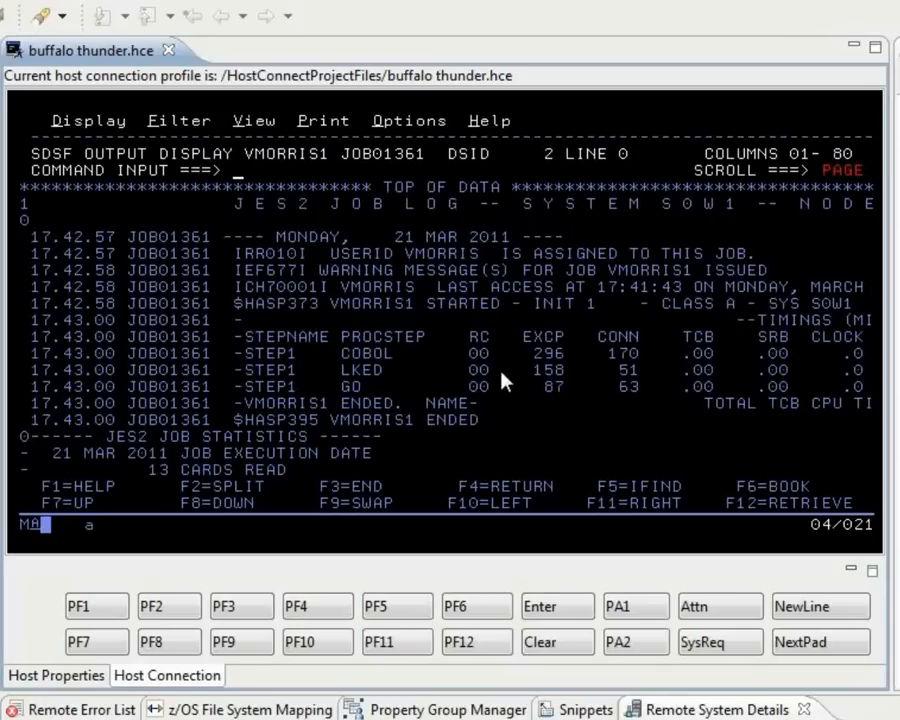
pyautogui.moveTo(483, 318)
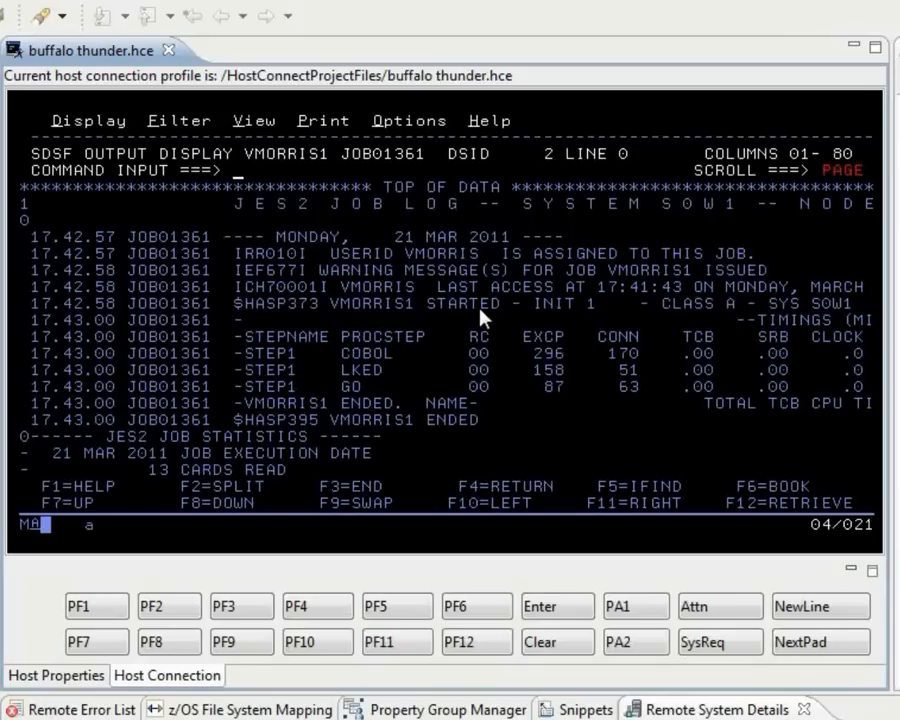
pyautogui.moveTo(475, 415)
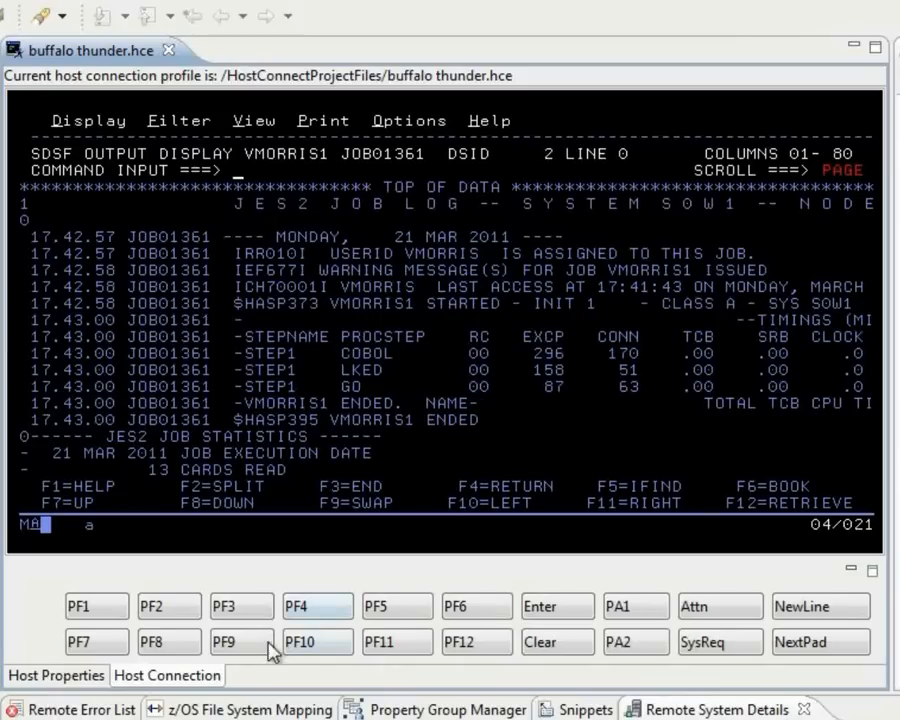
# Step: Page down past the expanded JCL to allocation messages showing STEP1 condition code 0000
pyautogui.click(168, 641)
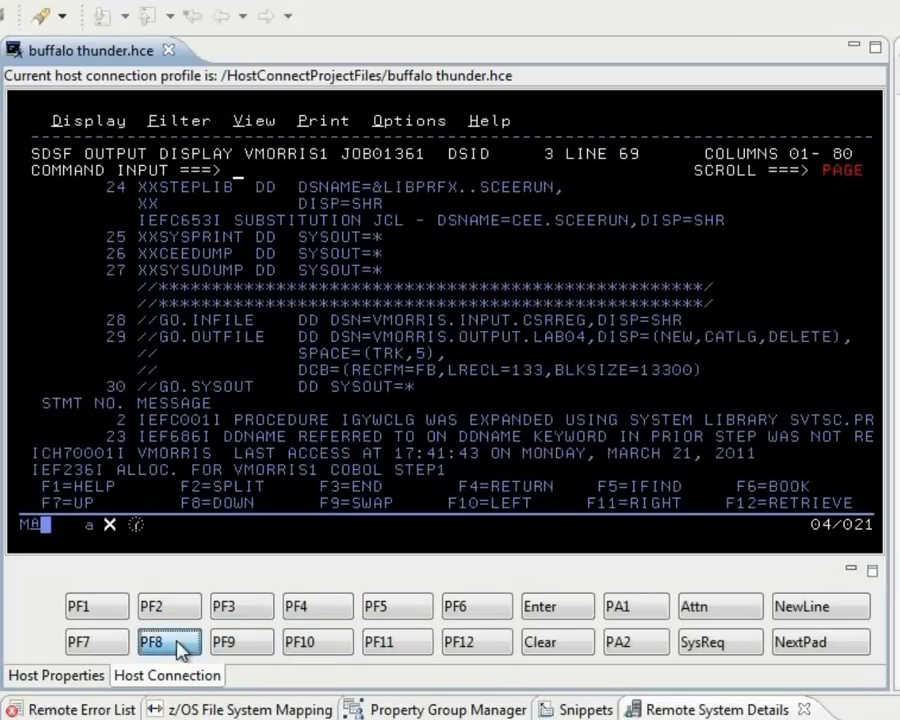
pyautogui.click(167, 641)
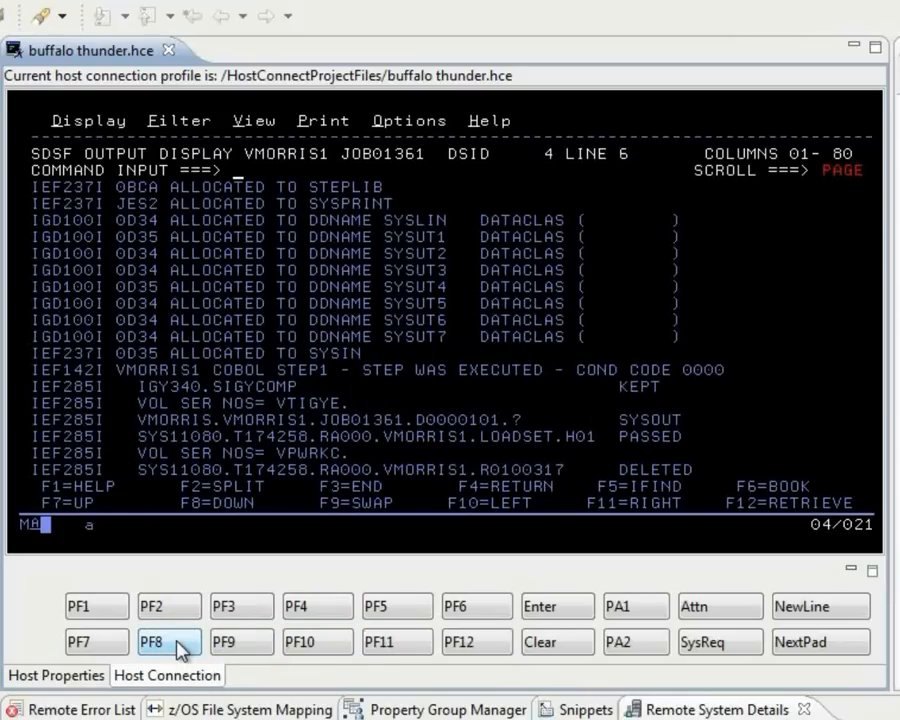